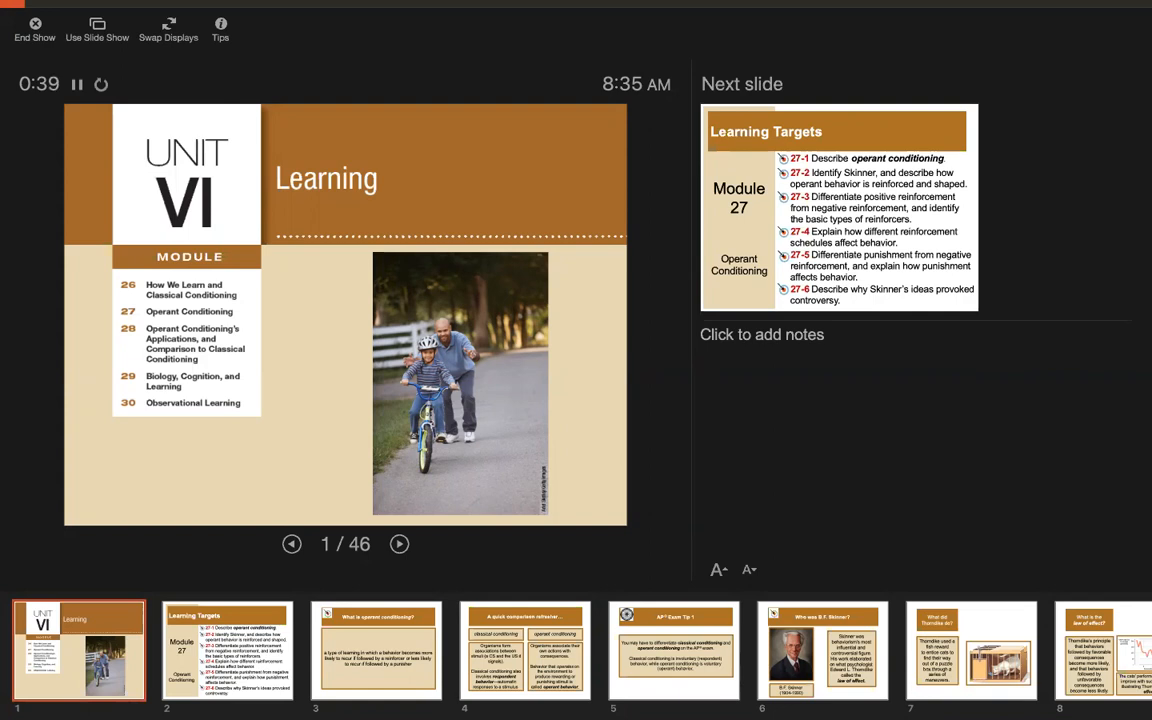
Advance from the Unit VI title slide to the Module 27 Learning Targets slide
click(400, 544)
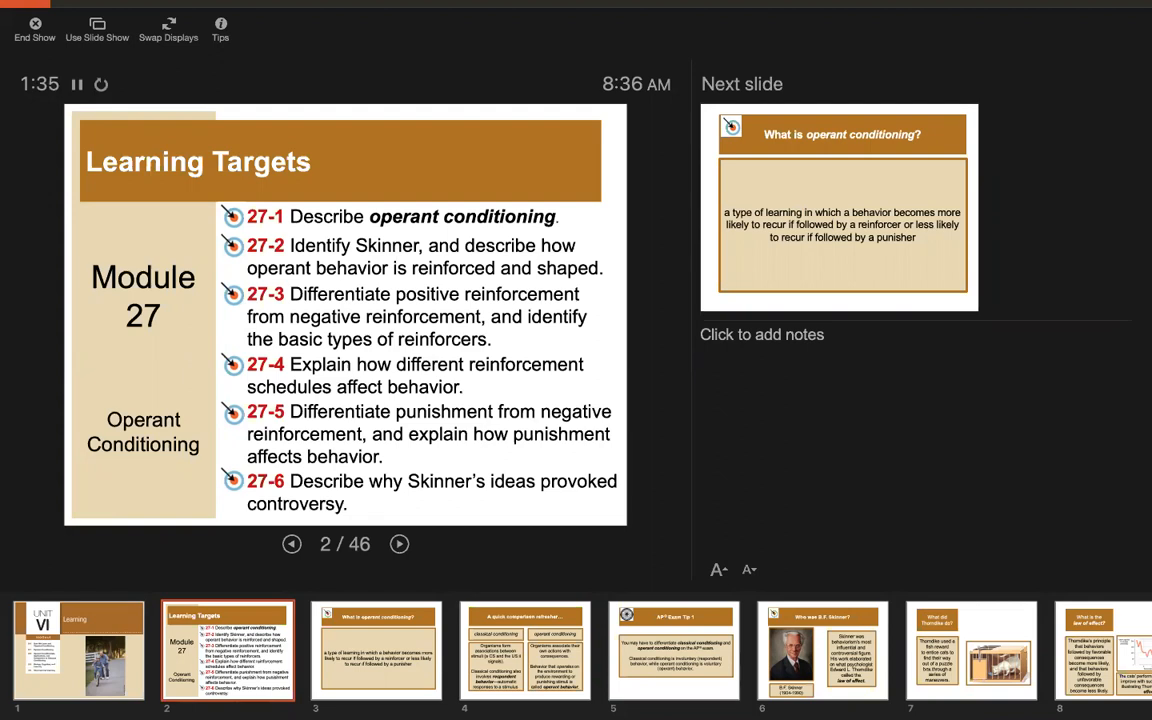
Advance to slide 3, the definition of operant conditioning
click(400, 544)
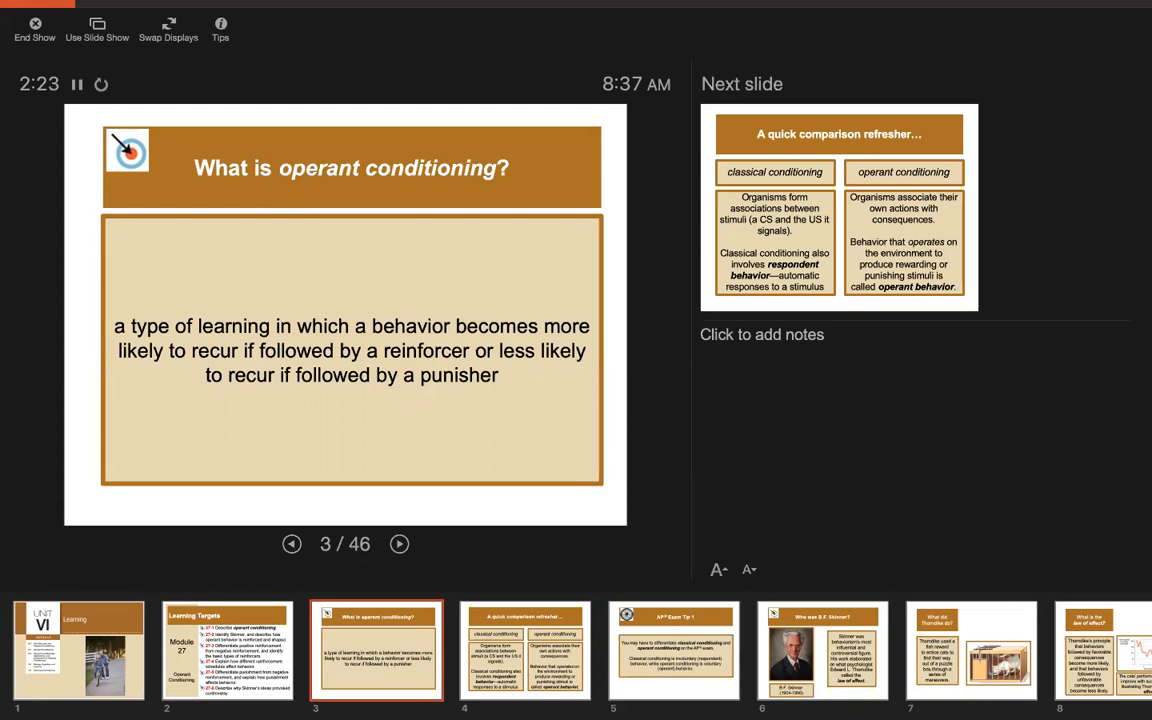
Step through the classical-versus-operant comparison slide to slide 5, the AP Exam Tip
click(400, 544)
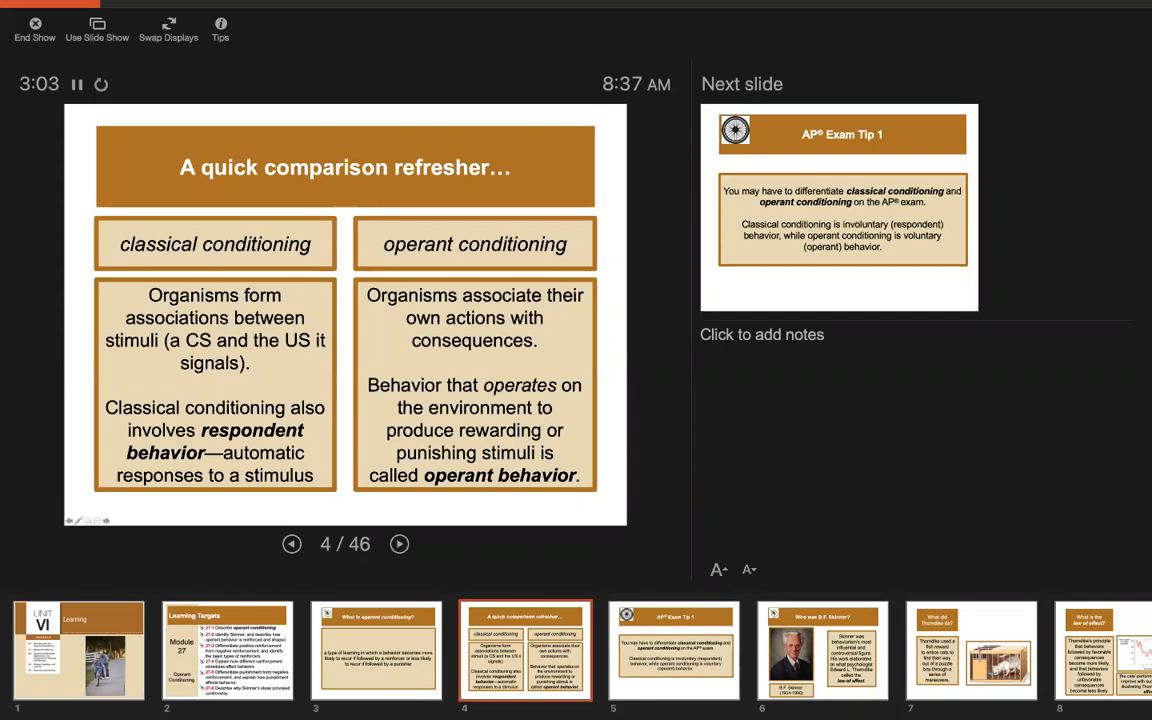
click(400, 544)
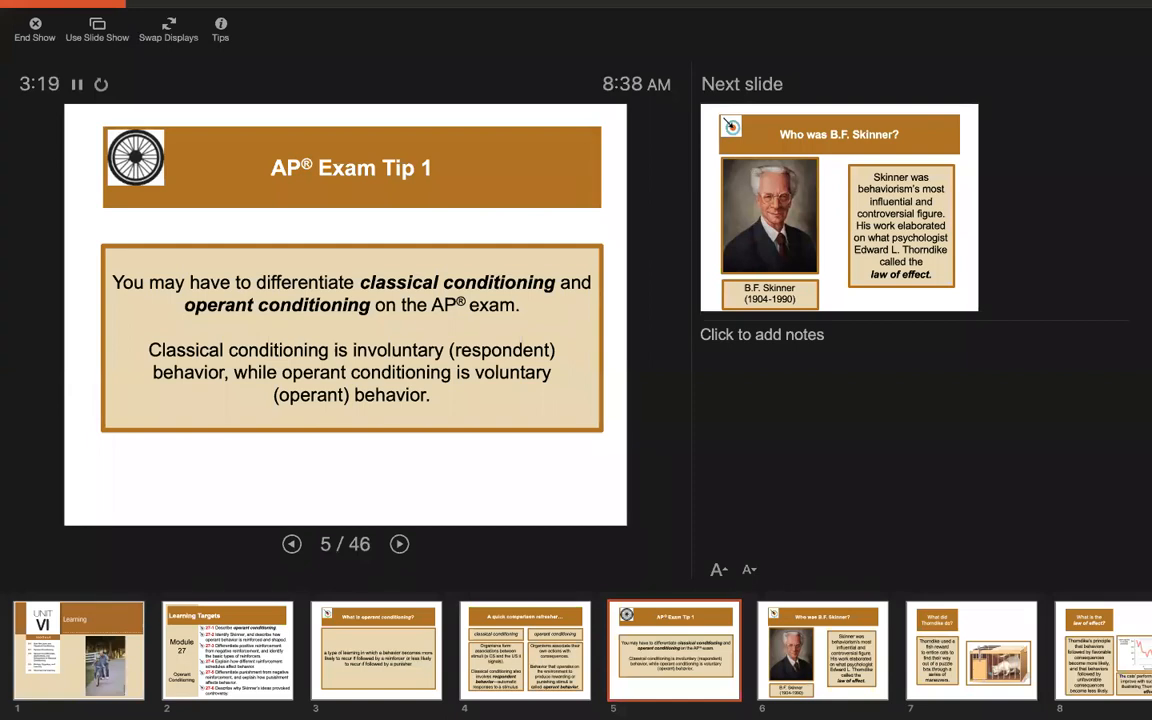
Advance to slide 6, introducing B.F. Skinner and Thorndike's law of effect
click(400, 544)
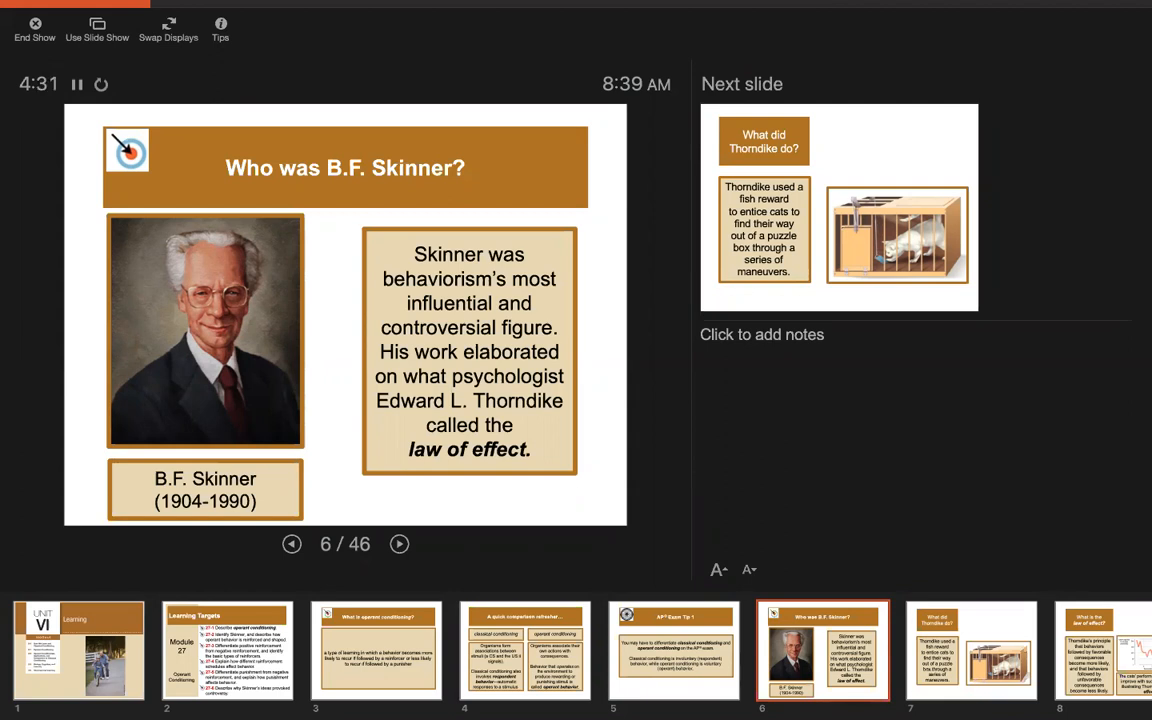
Step through Thorndike's puzzle-box slide to slide 8, defining the law of effect
click(400, 544)
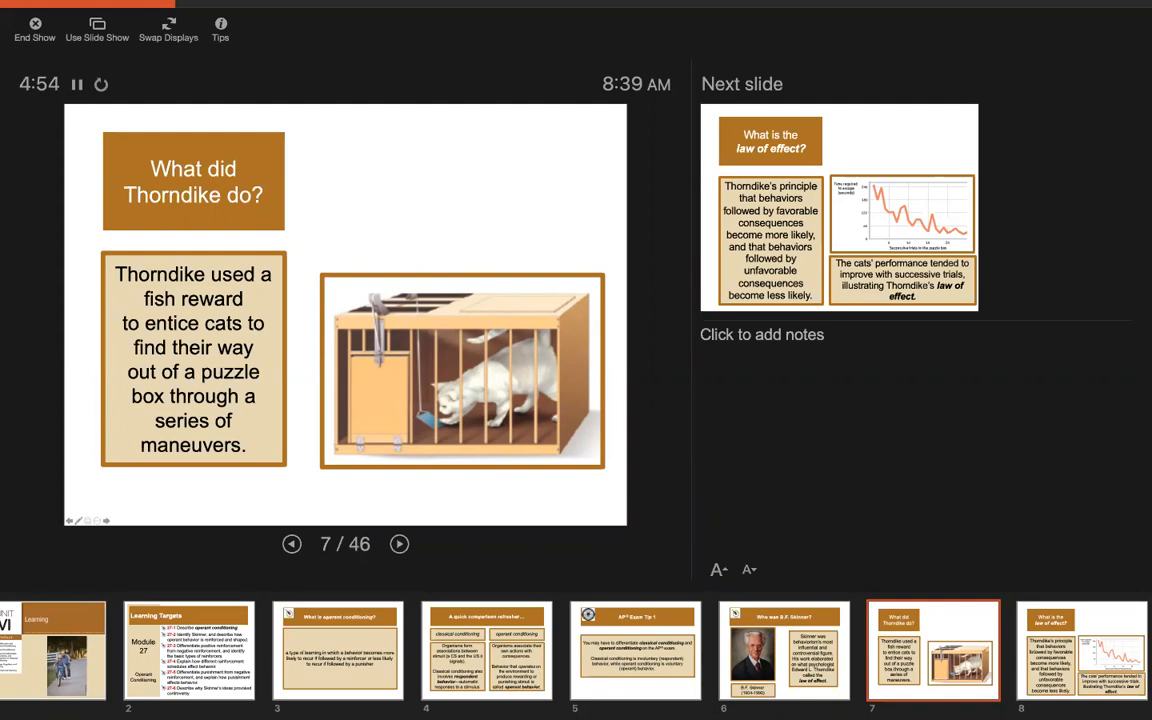
click(400, 544)
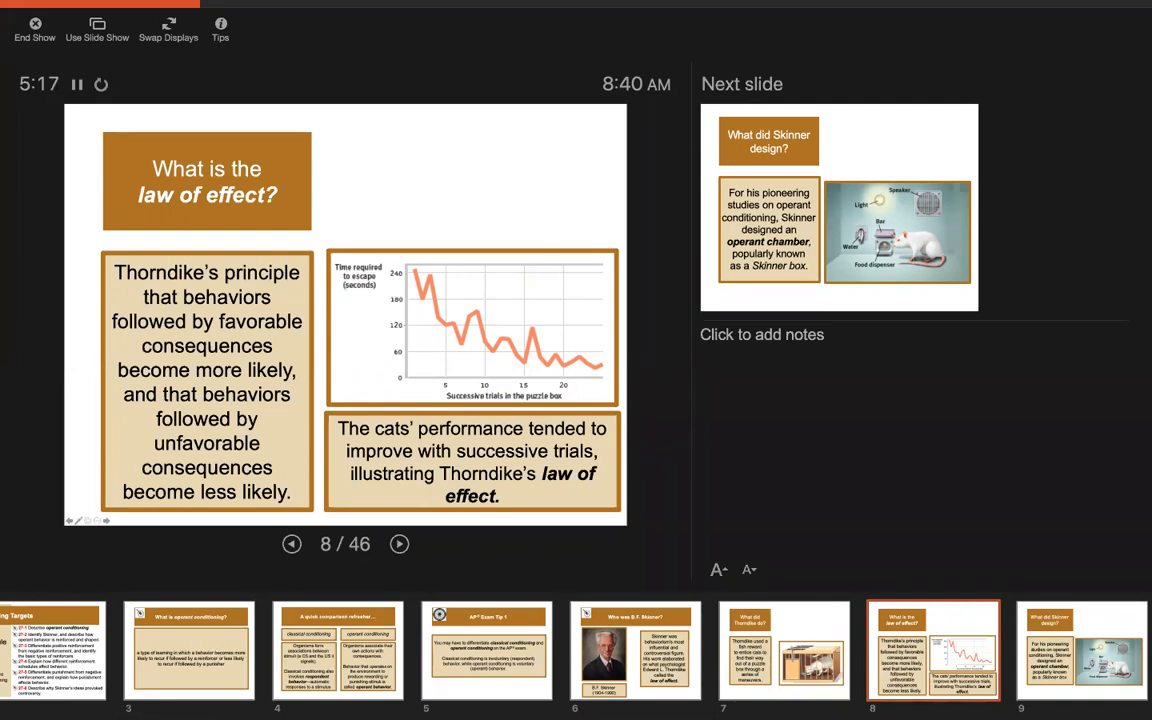
Step through the operant chamber and Skinner box slides to slide 12 on Skinner box research
click(400, 544)
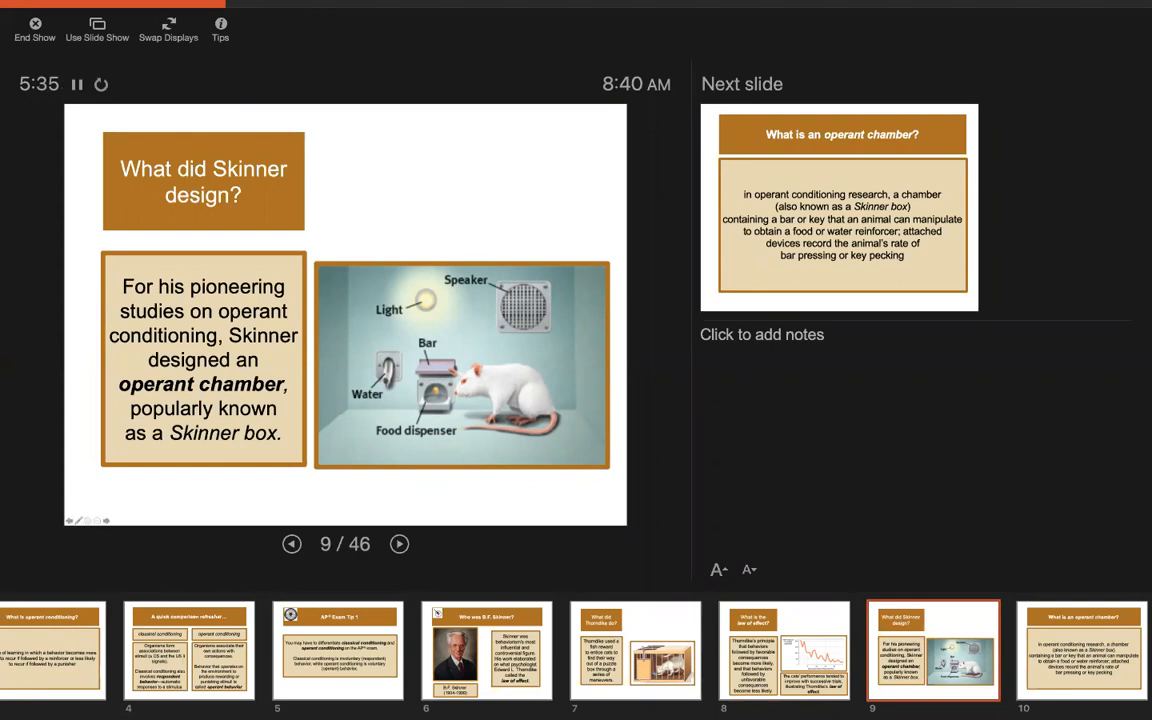
click(402, 544)
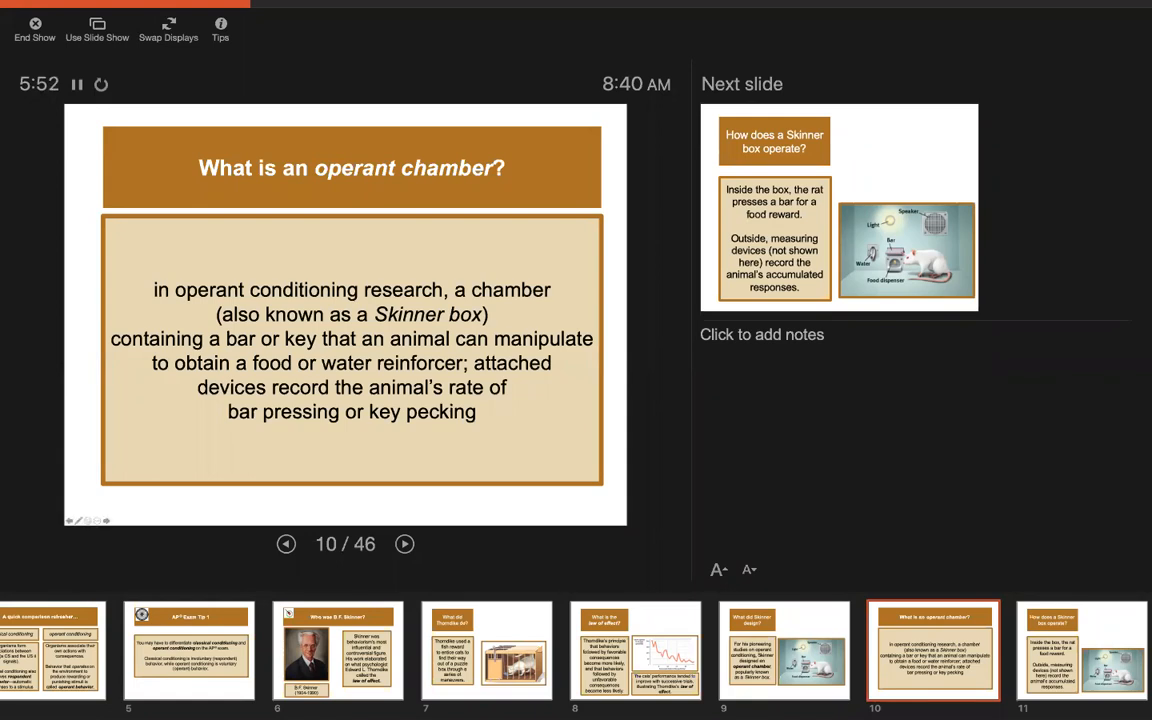
click(404, 544)
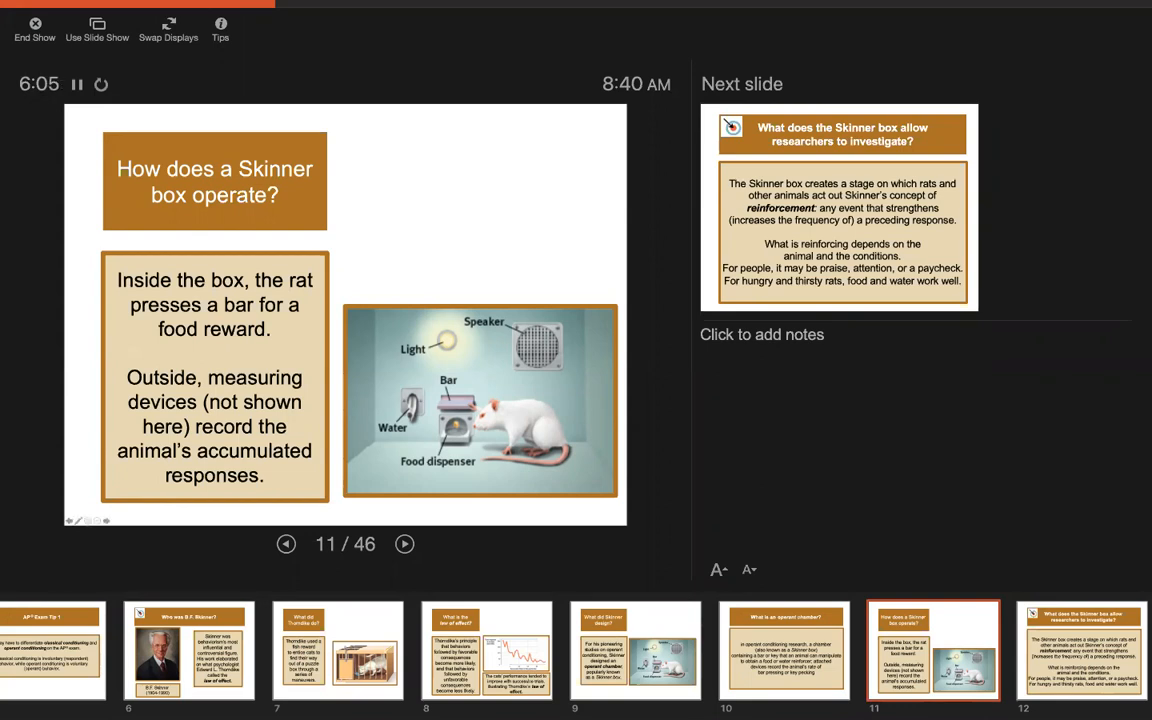
click(404, 544)
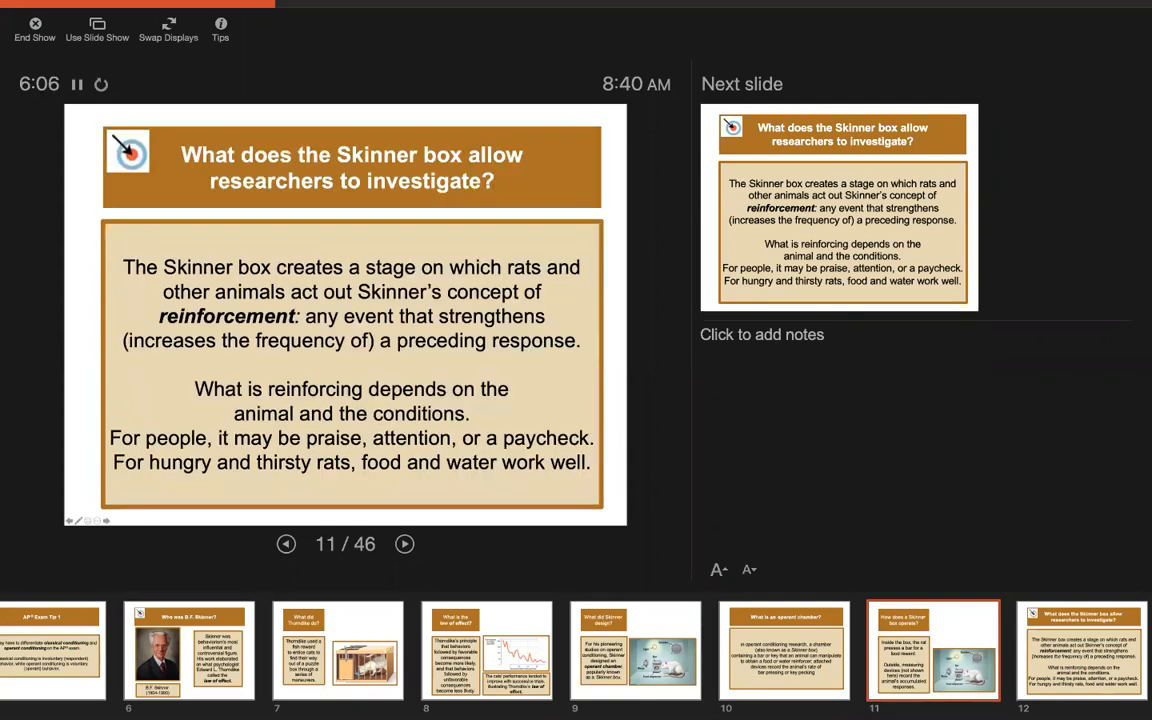
click(404, 544)
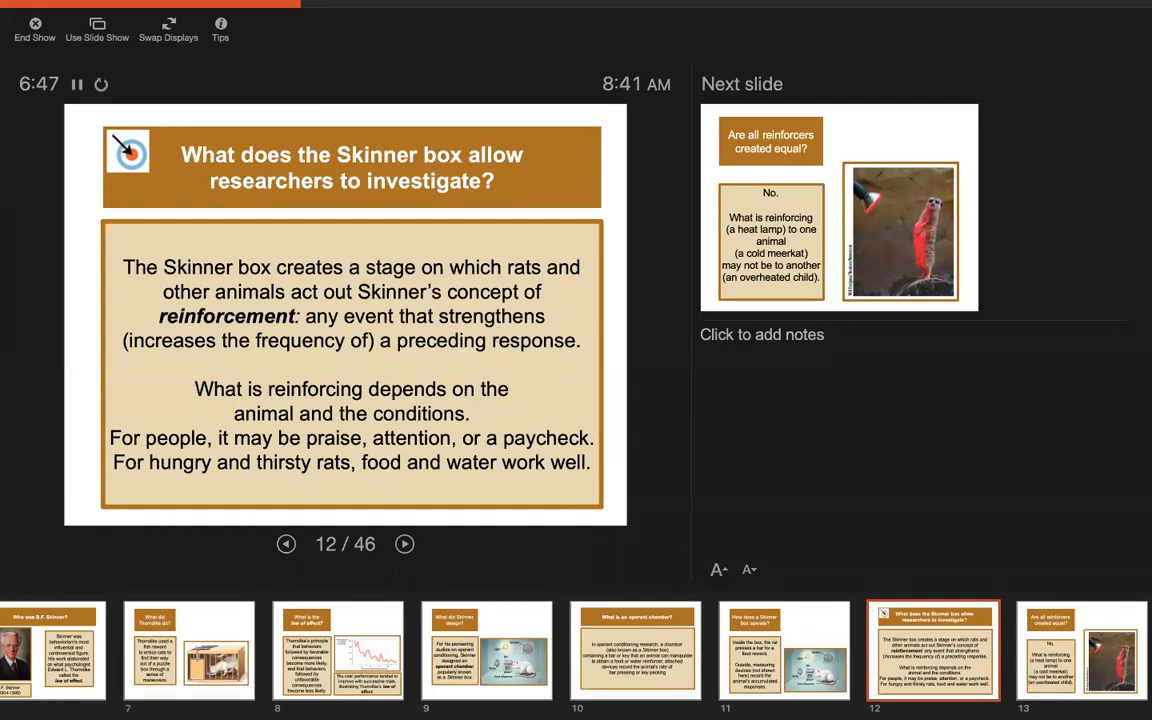
Step past the meerkat slide on whether all reinforcers are equal to slide 14
click(404, 544)
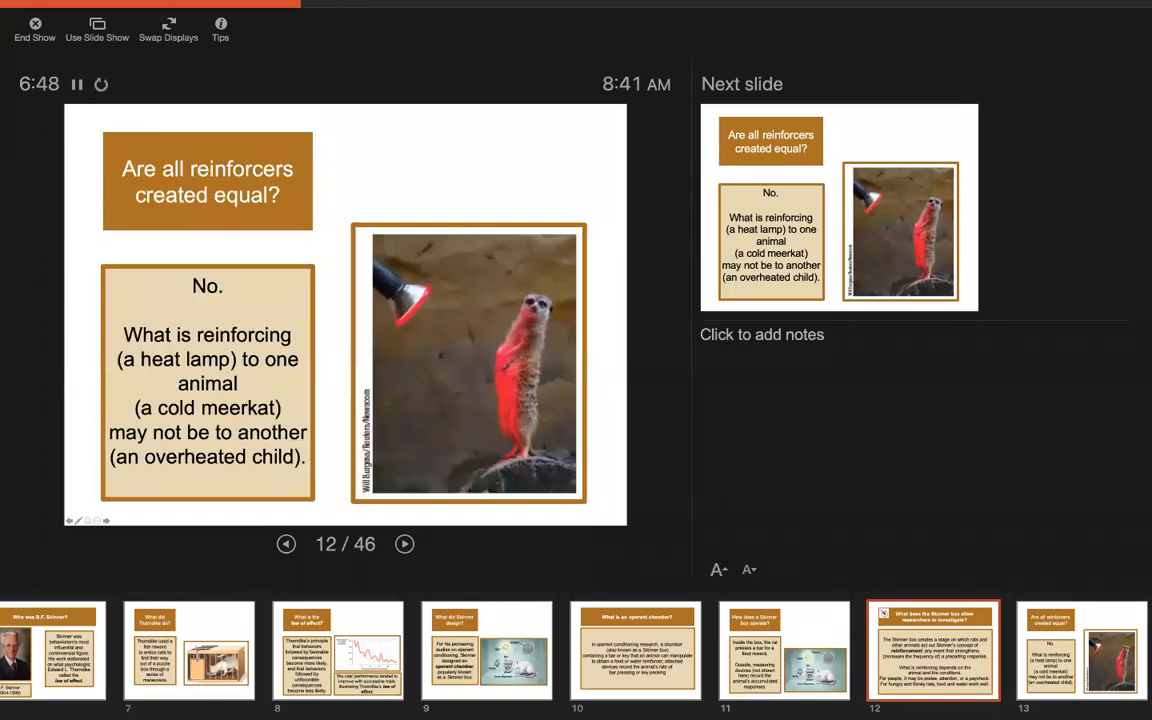
click(404, 544)
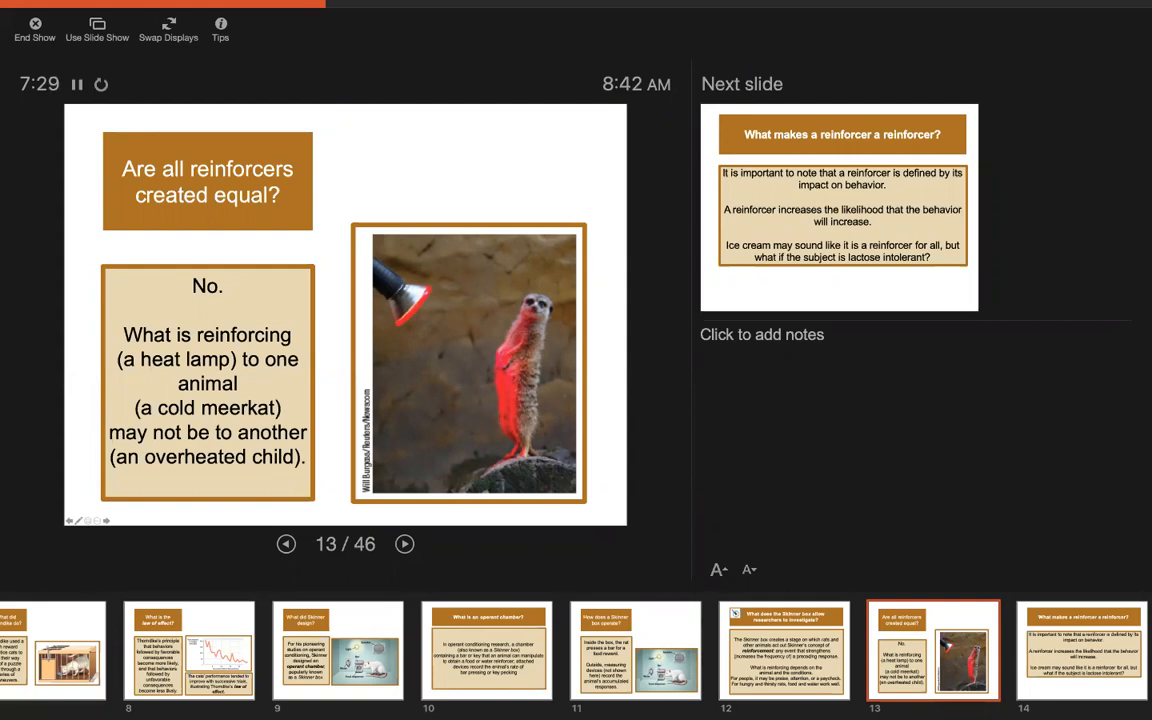
click(404, 544)
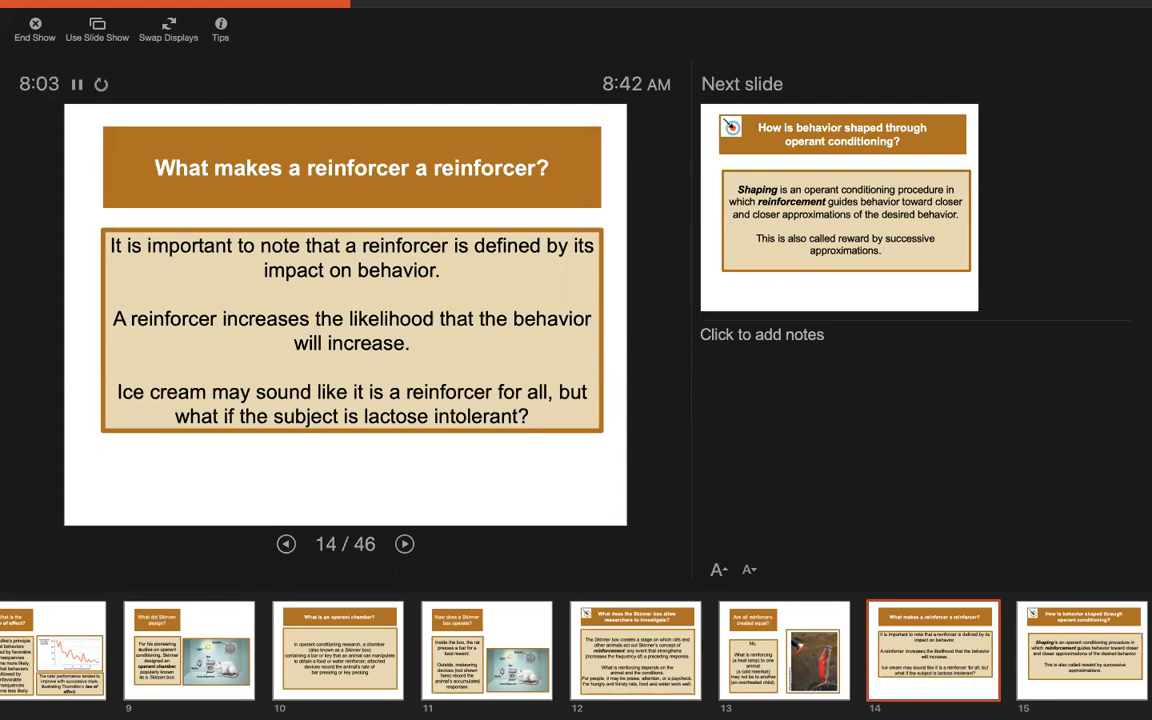
Step past the shaping definition slide to slide 16 on shaping a rat's bar pressing
click(404, 544)
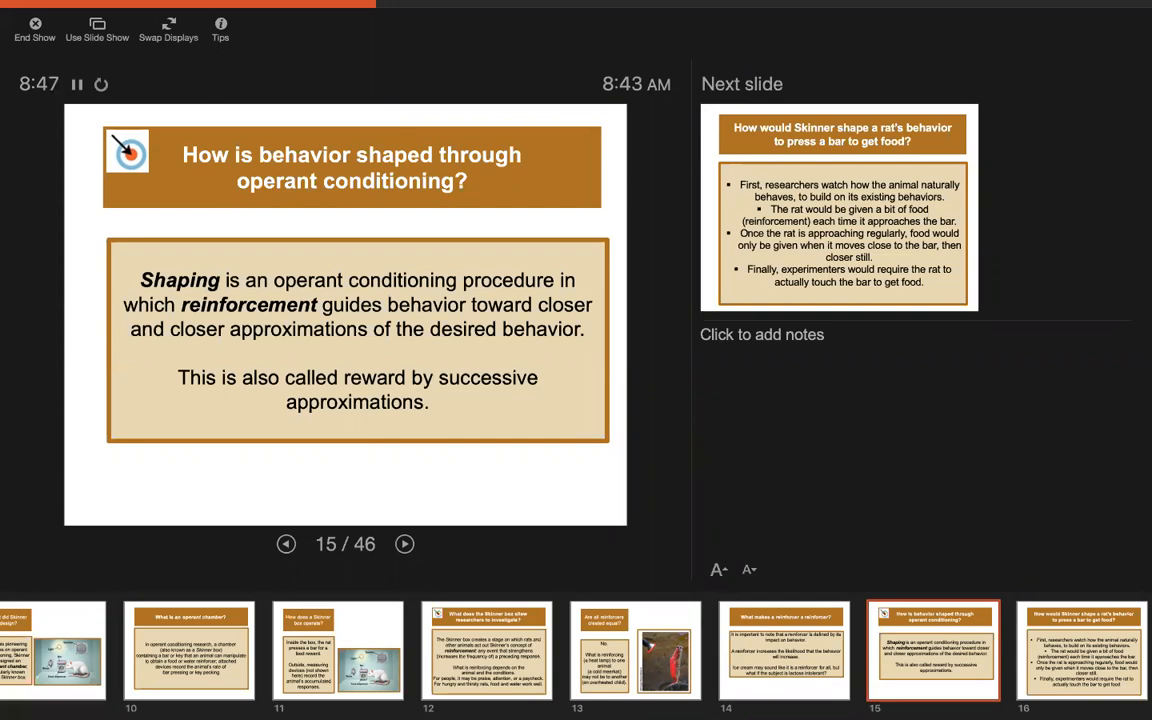
click(404, 544)
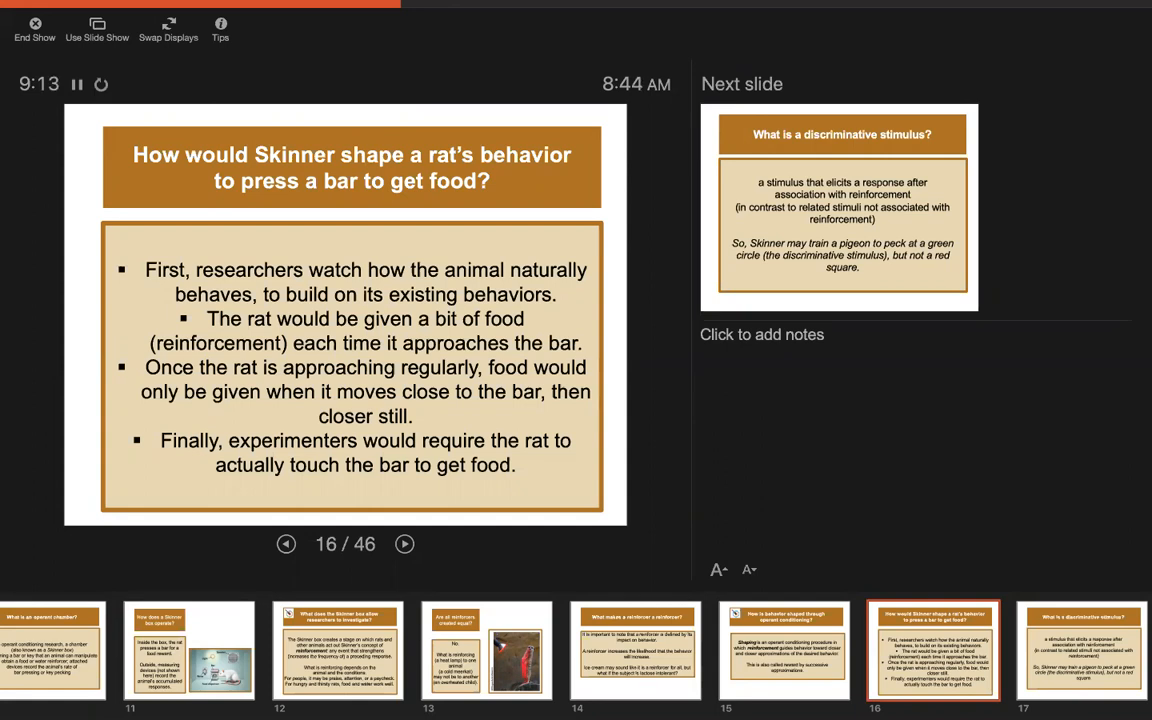
Step past the discriminative stimulus slide to slide 18 on pigeon discrimination
click(404, 544)
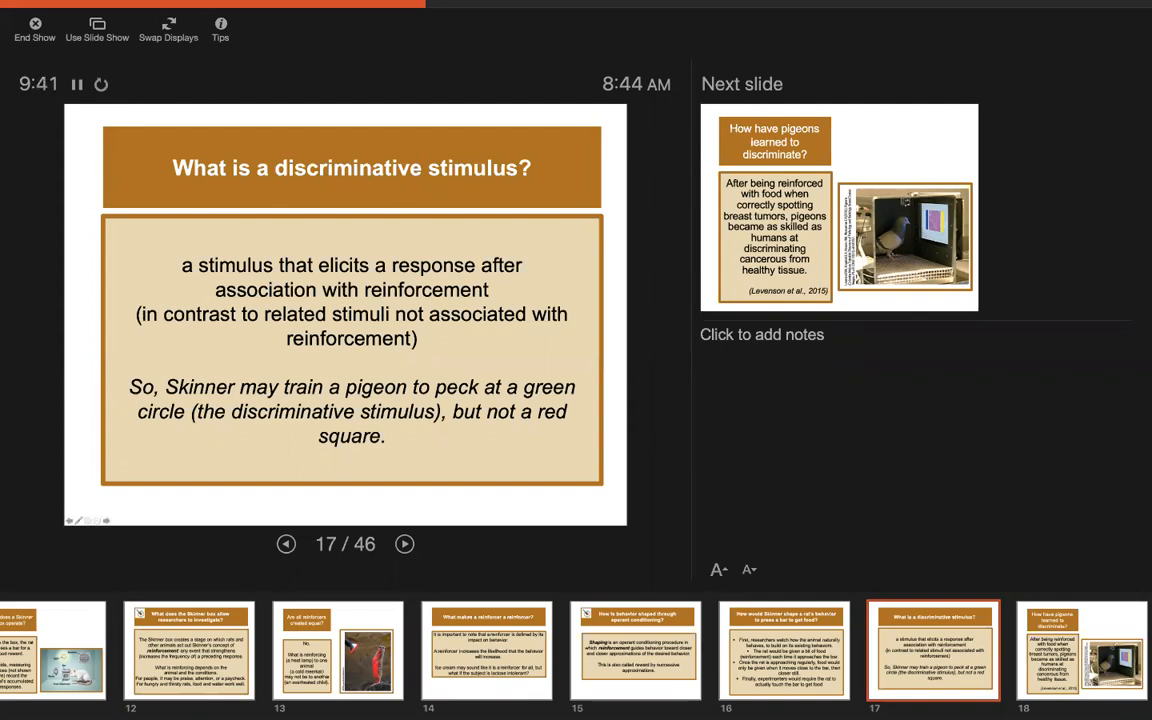
click(404, 544)
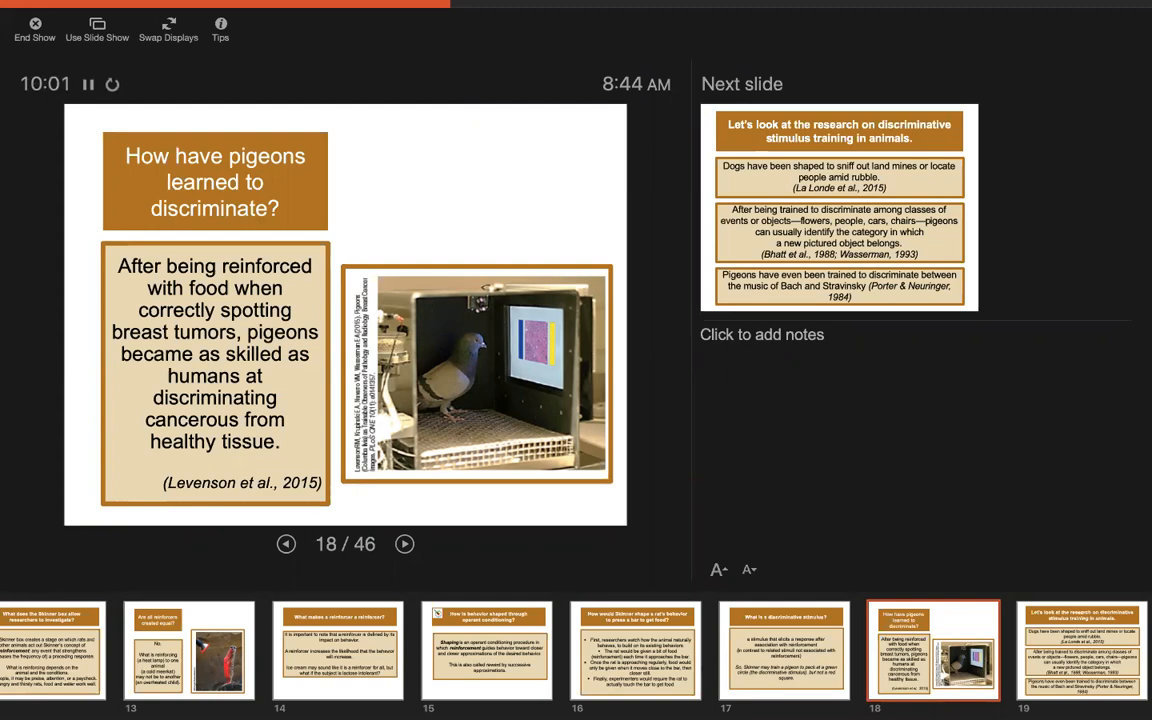
Step past the animal discrimination research slide to slide 20, defining positive reinforcement
click(408, 544)
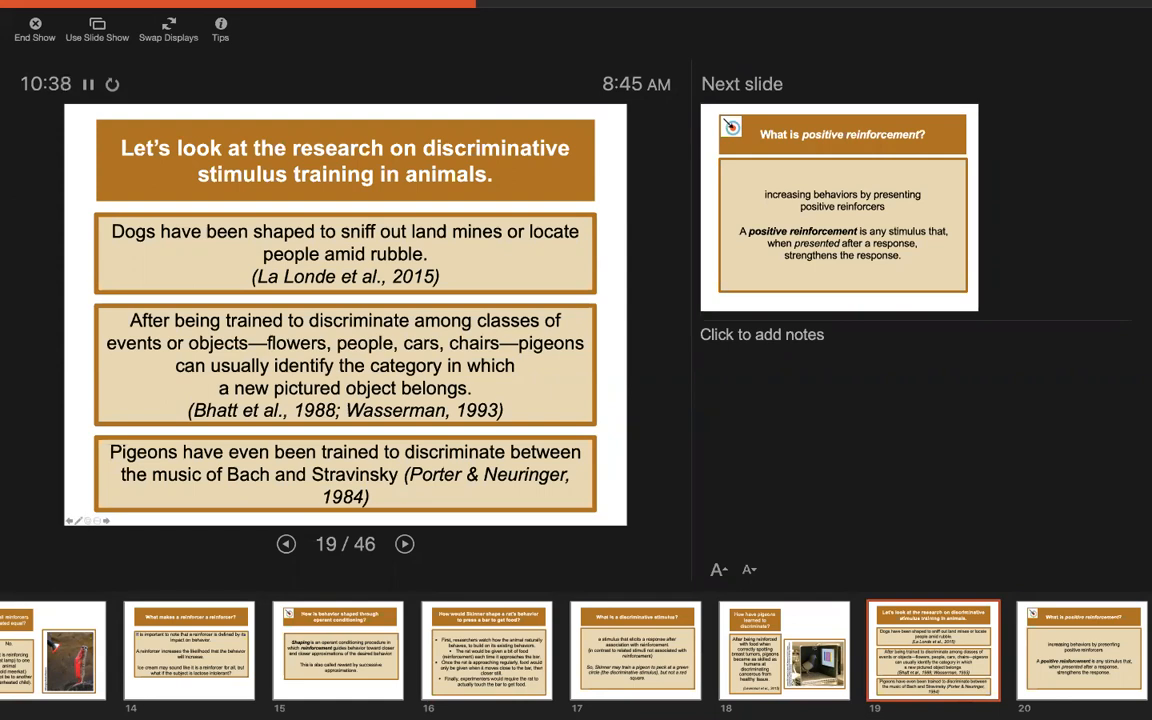
click(404, 544)
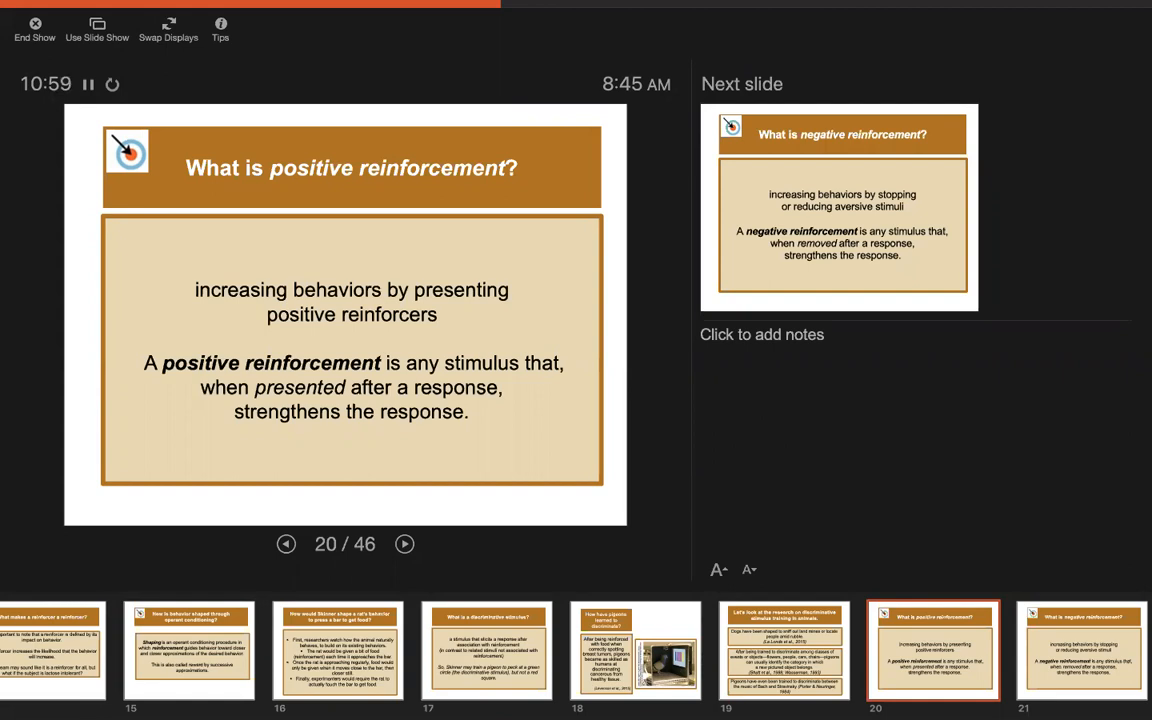
Advance through slide 21 on negative reinforcement to slide 22, the reinforcement-purpose quiz
click(404, 544)
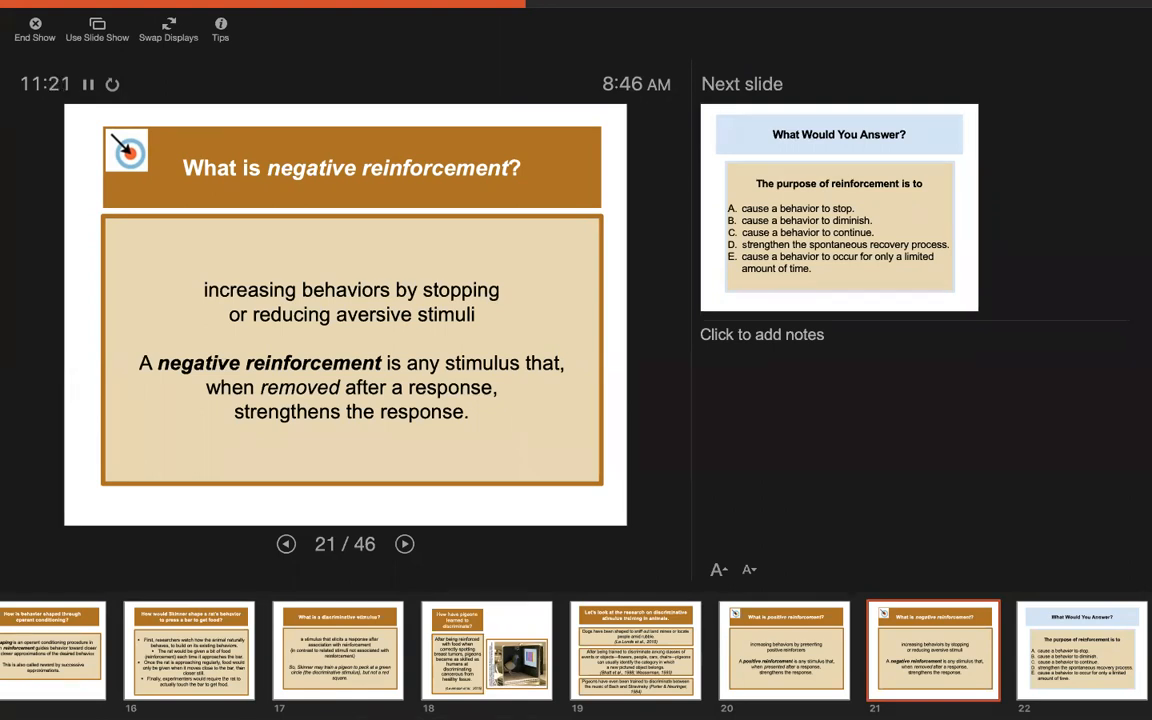
click(404, 544)
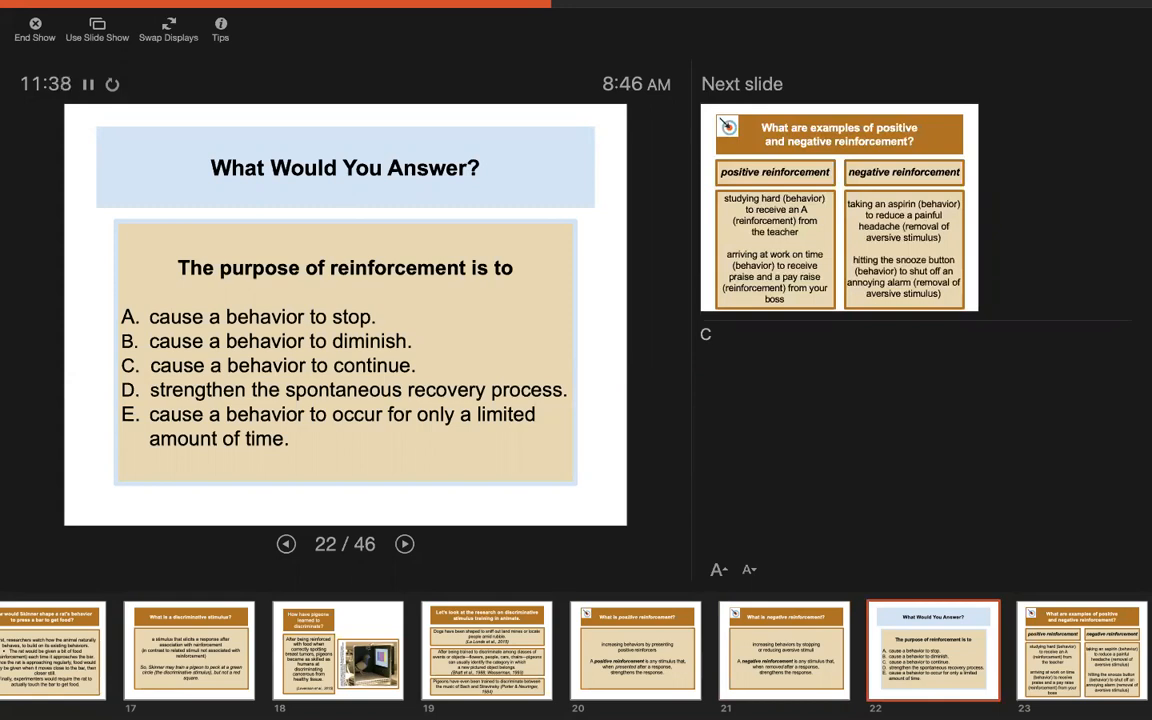
Advance through reinforcement examples and AP Exam Tip 2 to slide 25, primary and conditioned reinforcers
click(400, 542)
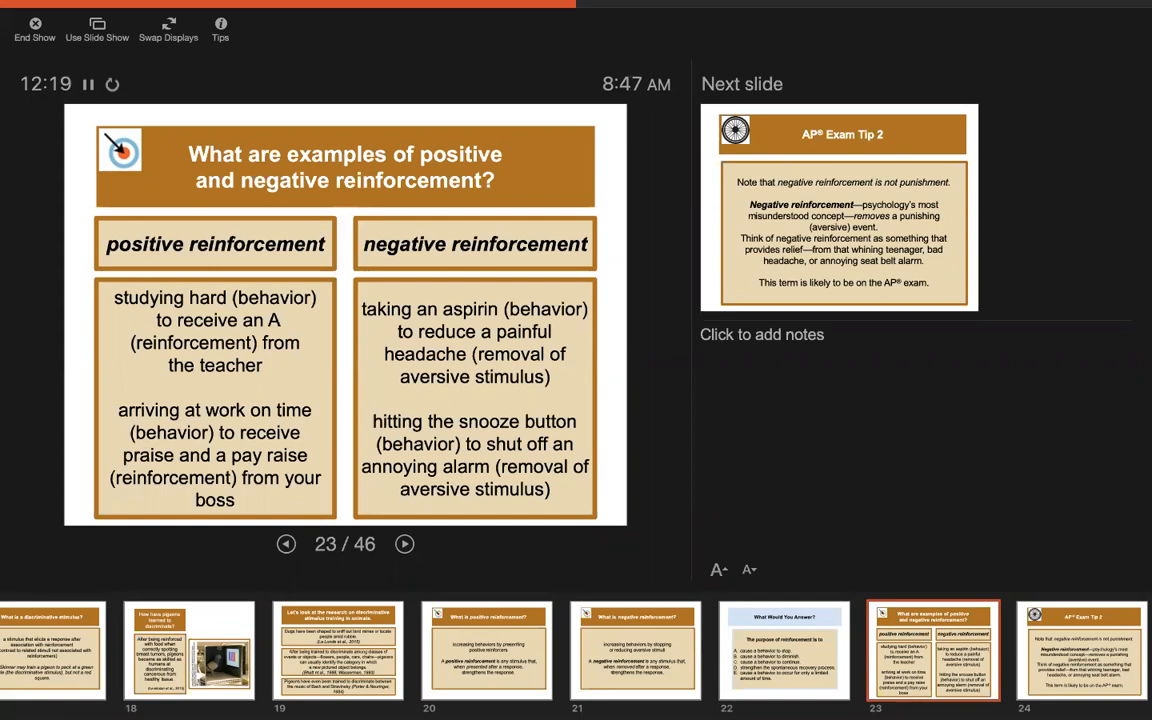
click(404, 542)
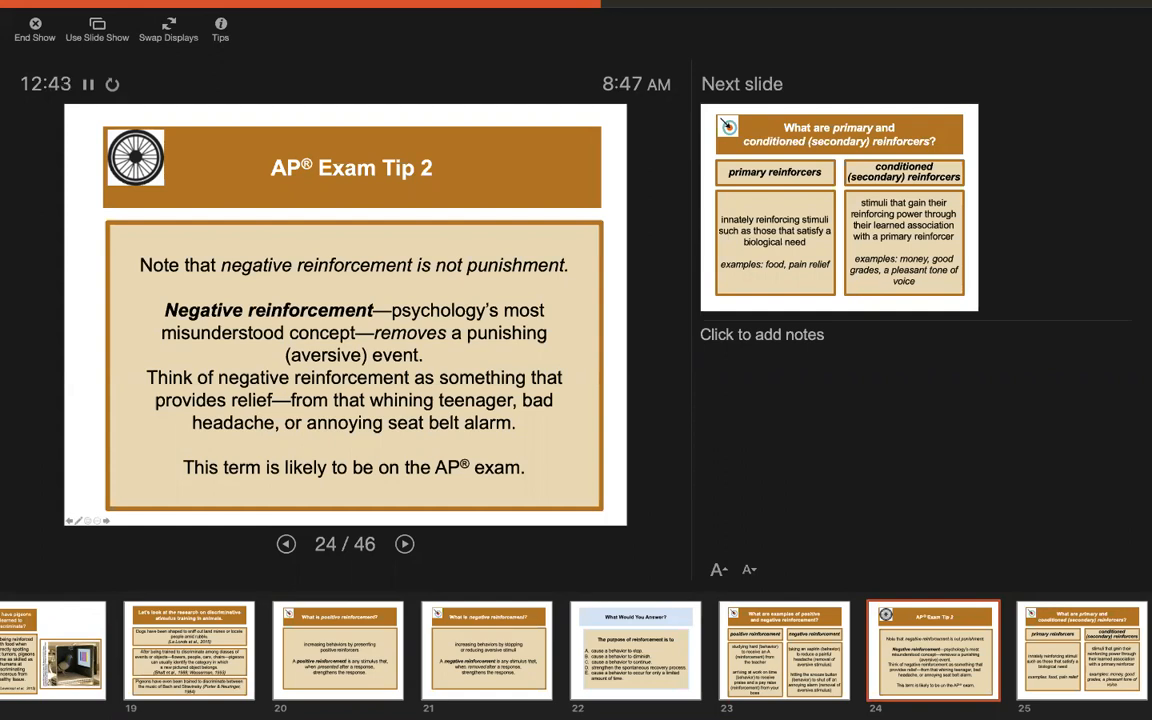
click(404, 544)
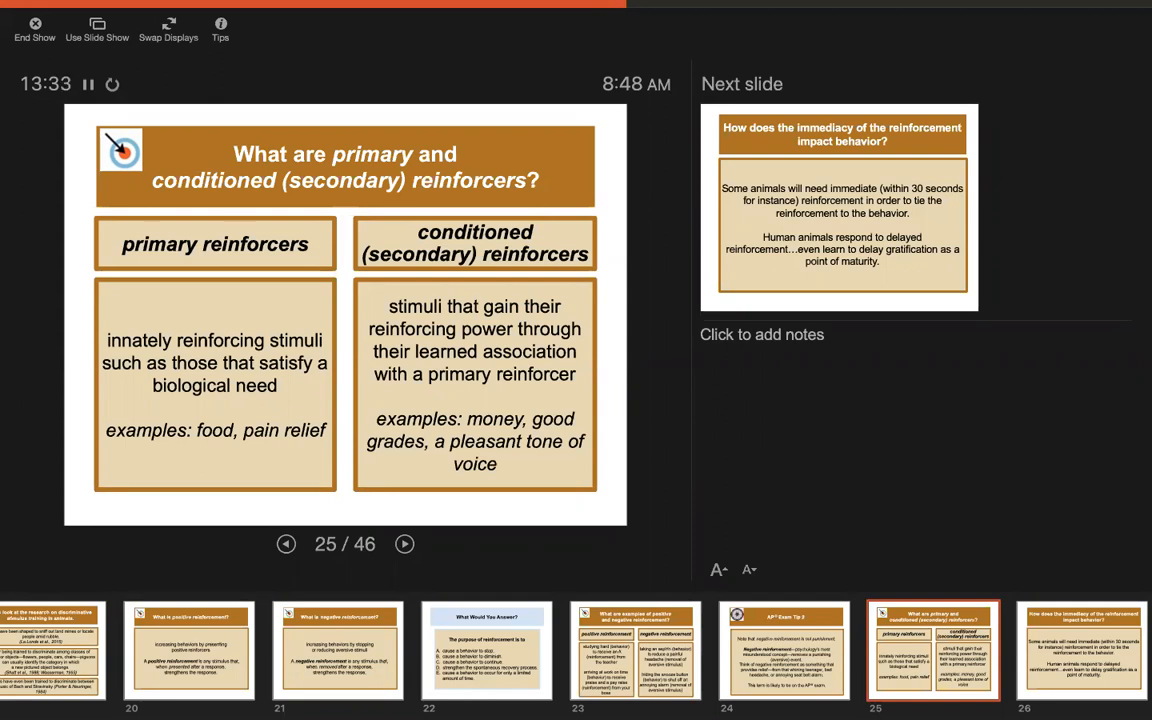
Advance past the reinforcement immediacy slide to slide 27, delayed gratification examples
click(404, 544)
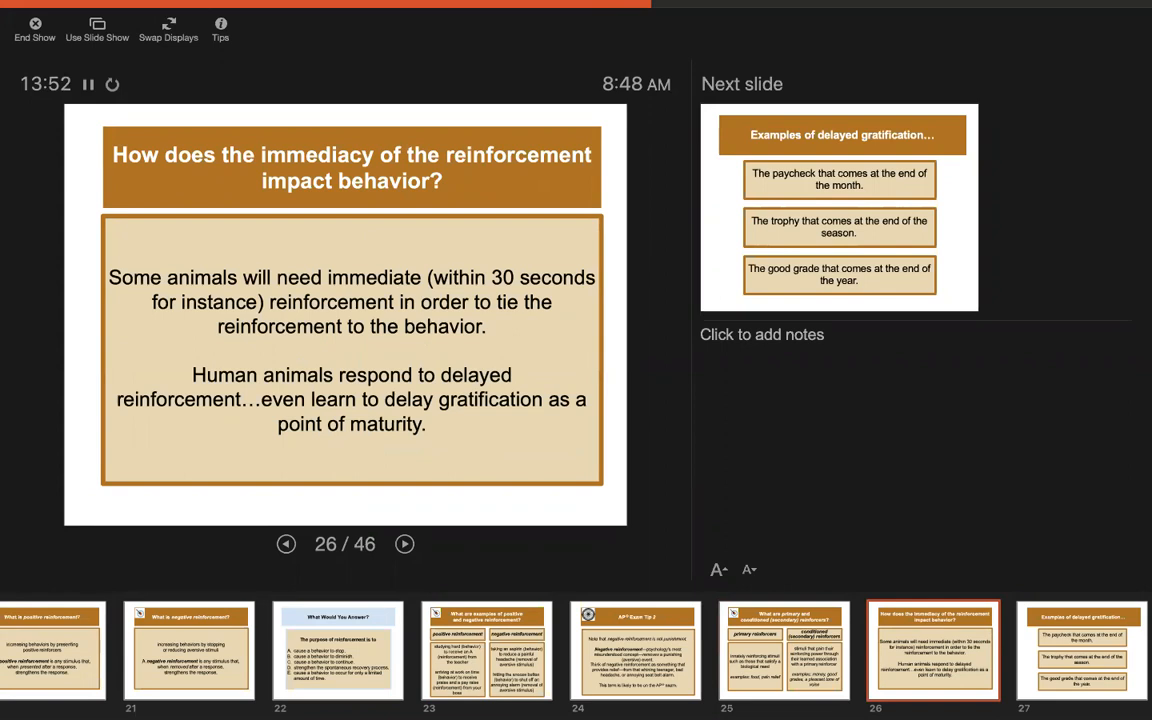
click(404, 544)
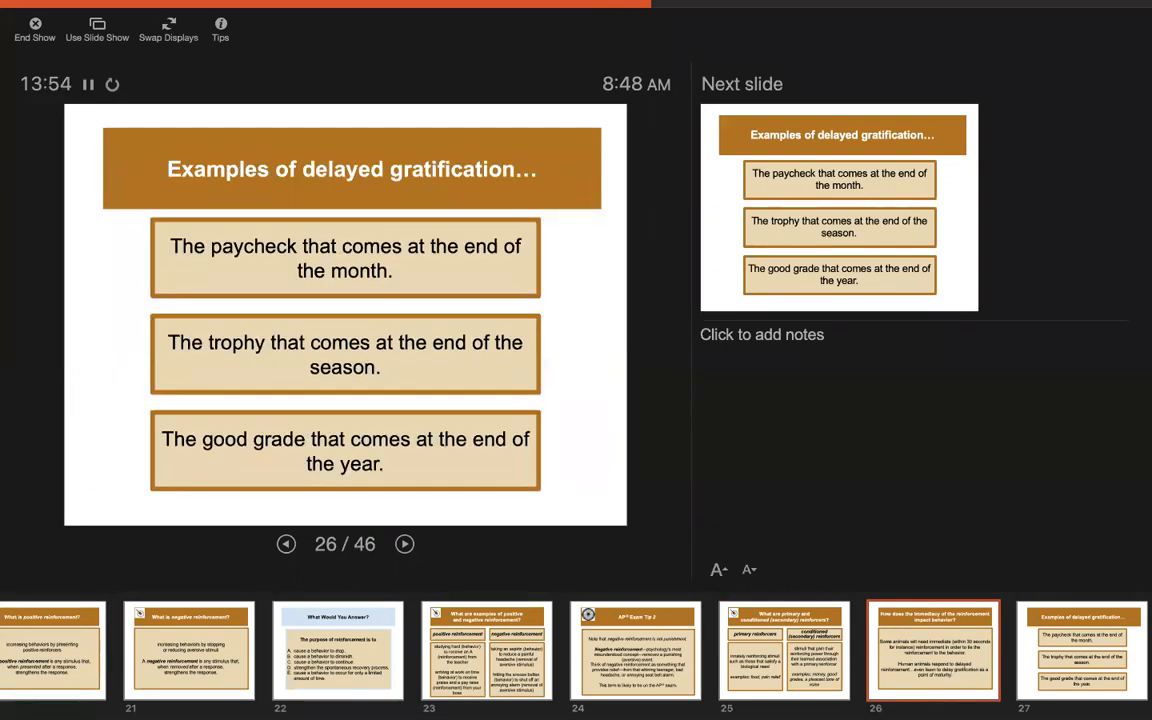
click(404, 544)
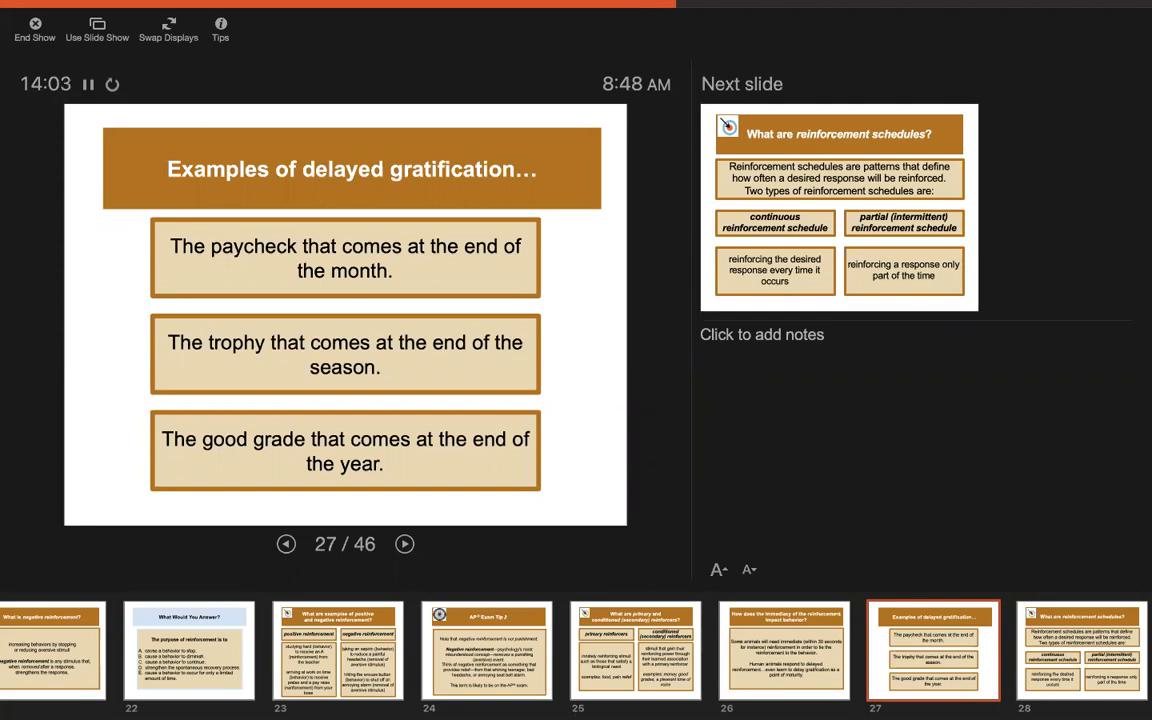
Advance past the reinforcement schedules slide to slide 29 on continuous reinforcement
click(404, 544)
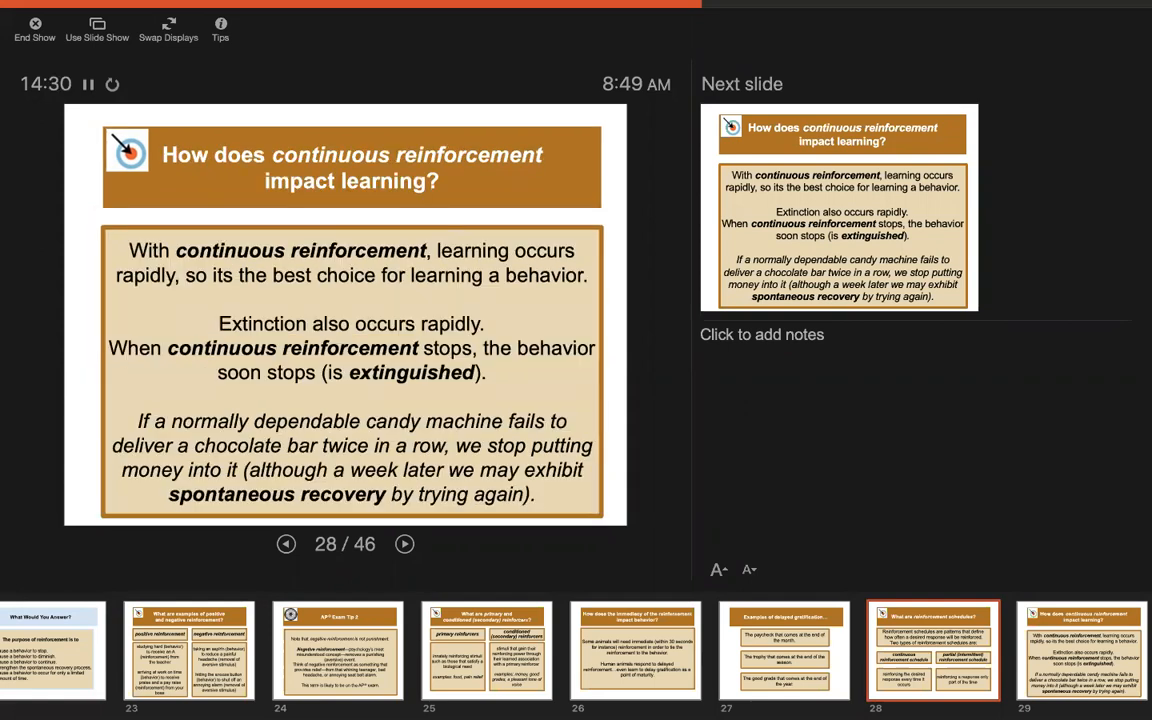
click(404, 544)
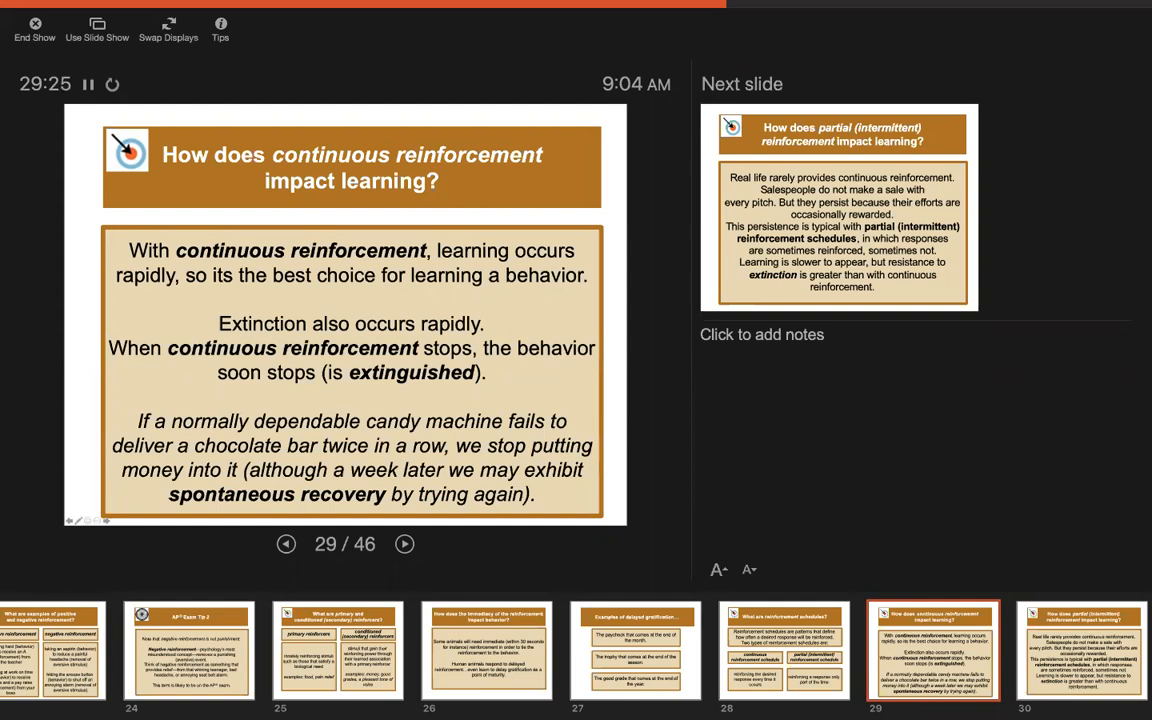
Advance past the partial reinforcement slide to slide 31, the parenting lesson break
click(404, 544)
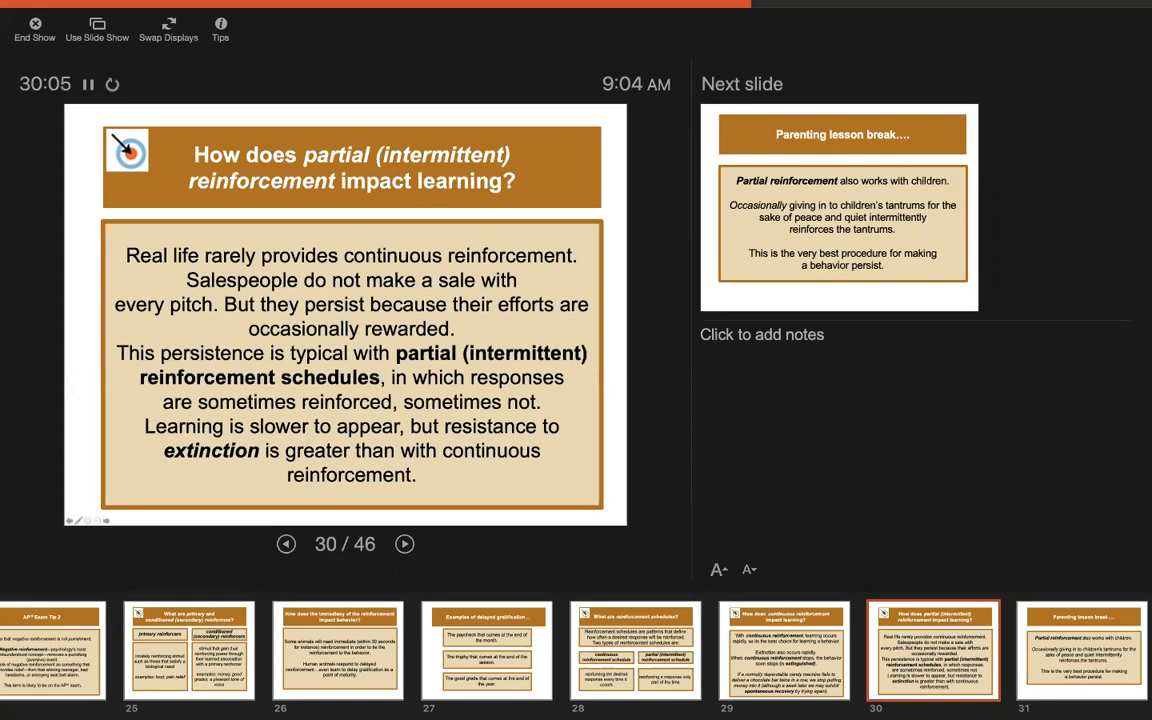
click(404, 544)
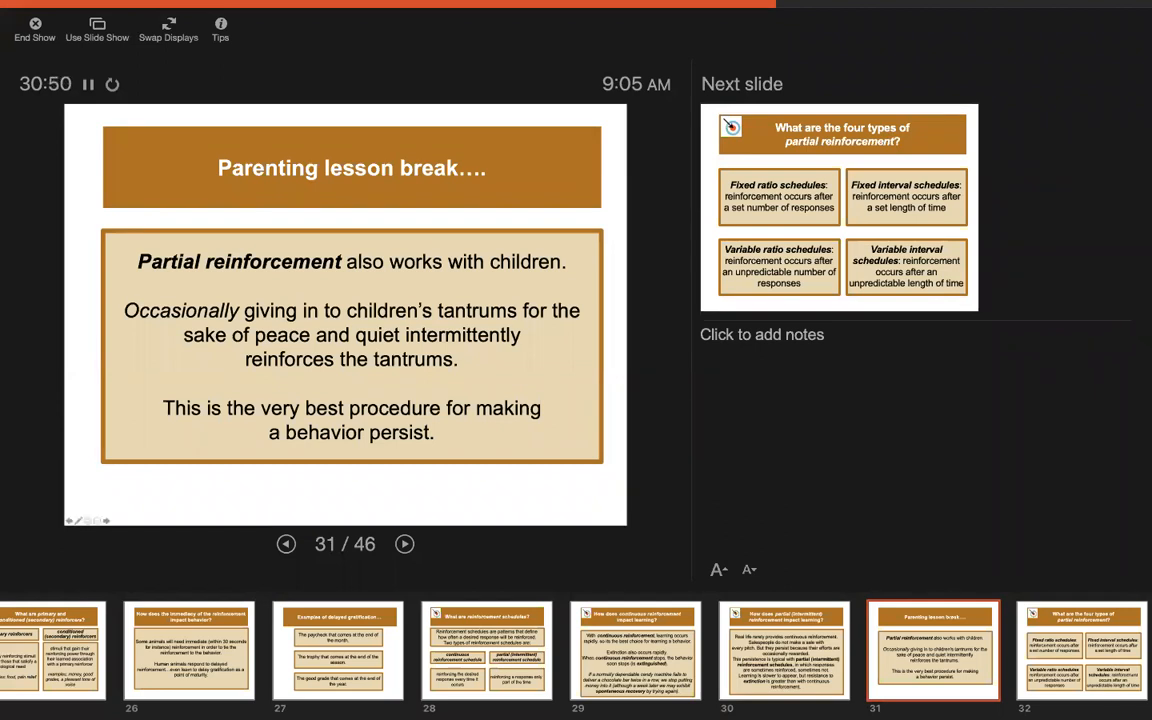
Advance past the four partial reinforcement types to slide 33 with examples of each
click(404, 544)
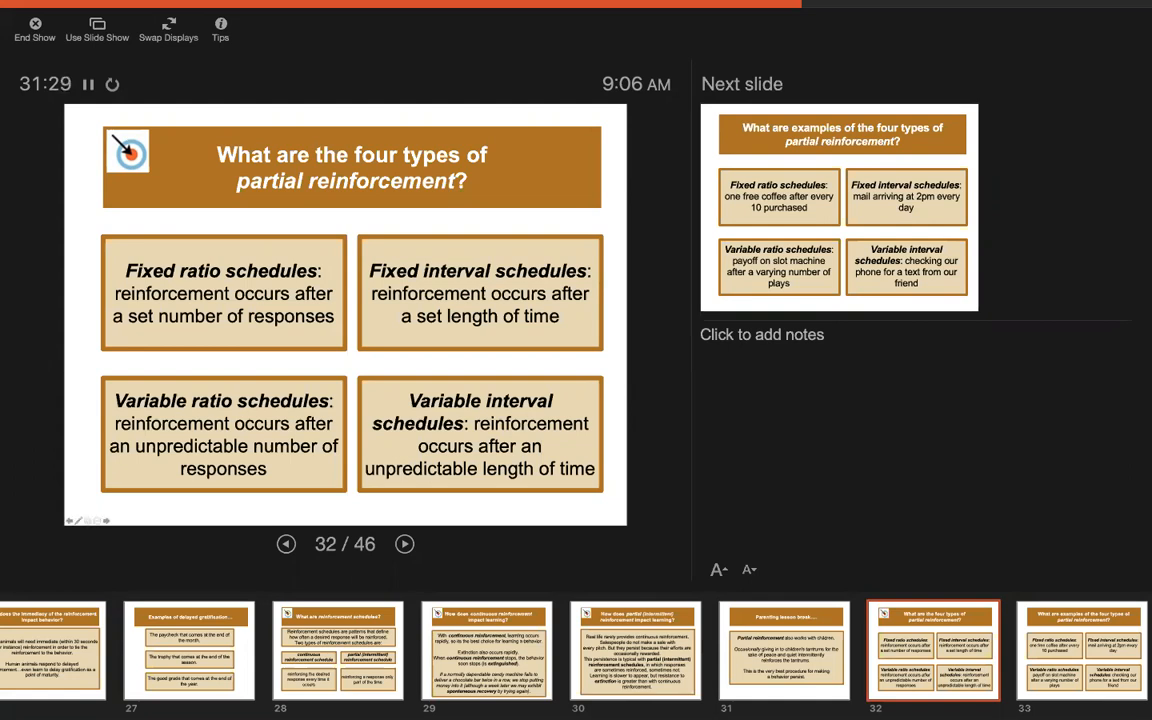
click(404, 544)
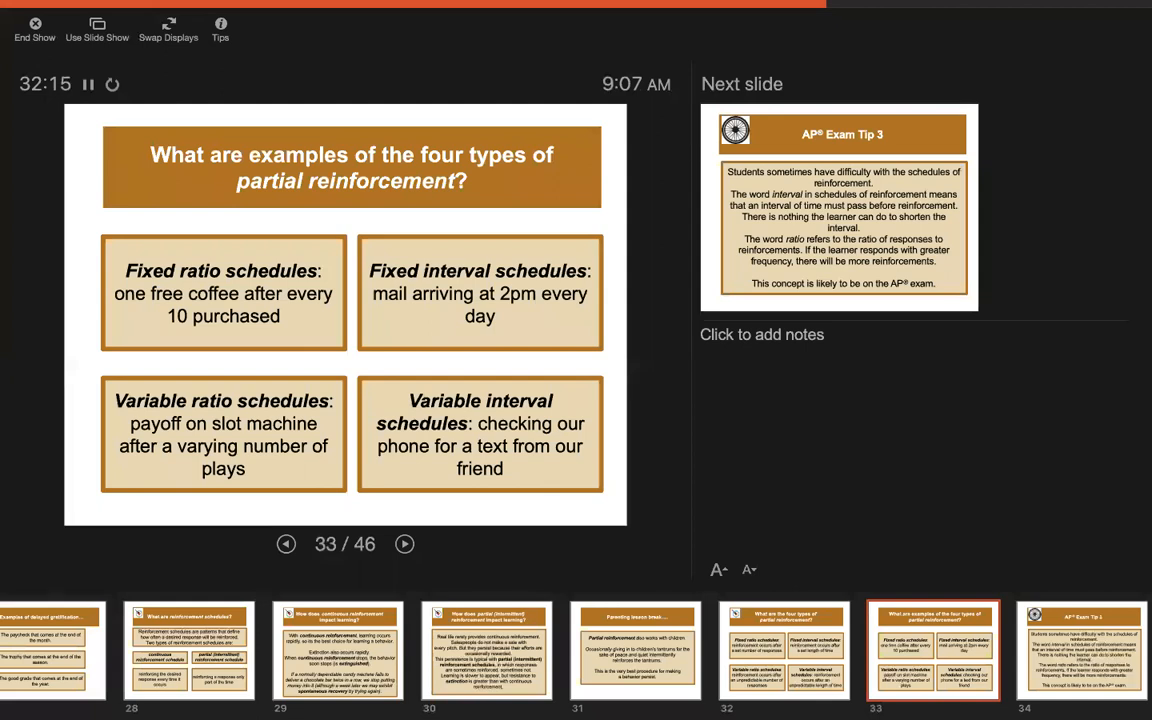
Advance through AP Exam Tip 3 and the punishment slide to ways to punish unwanted behavior
click(404, 544)
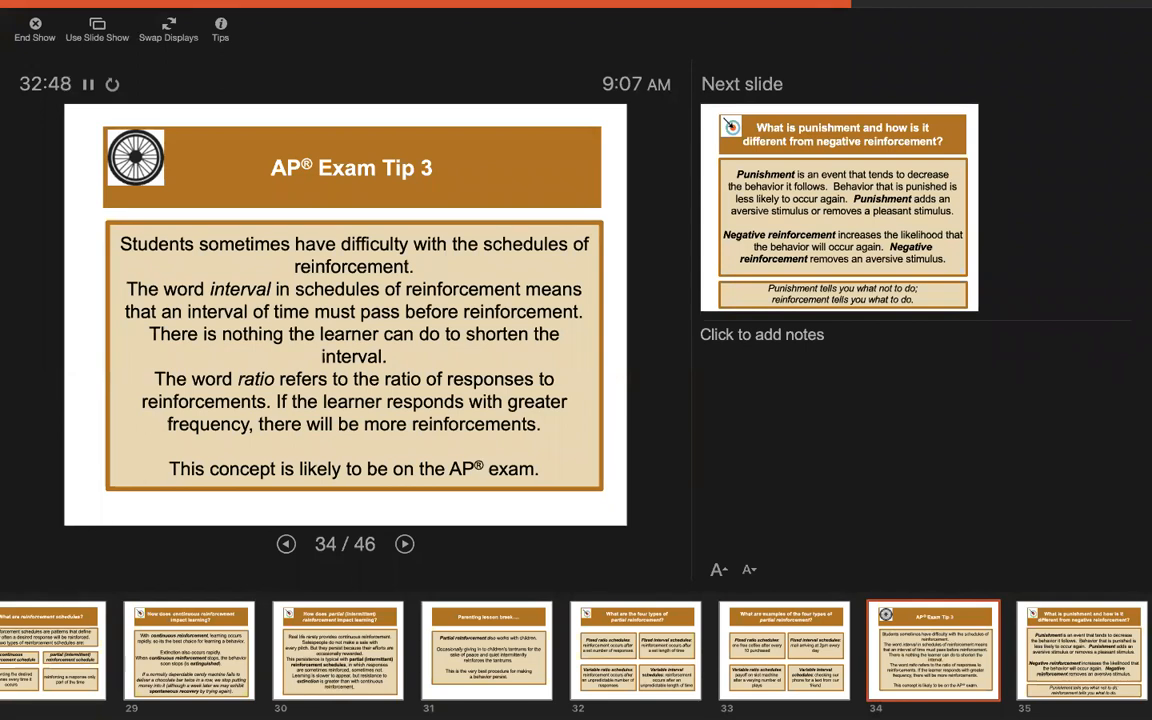
click(404, 544)
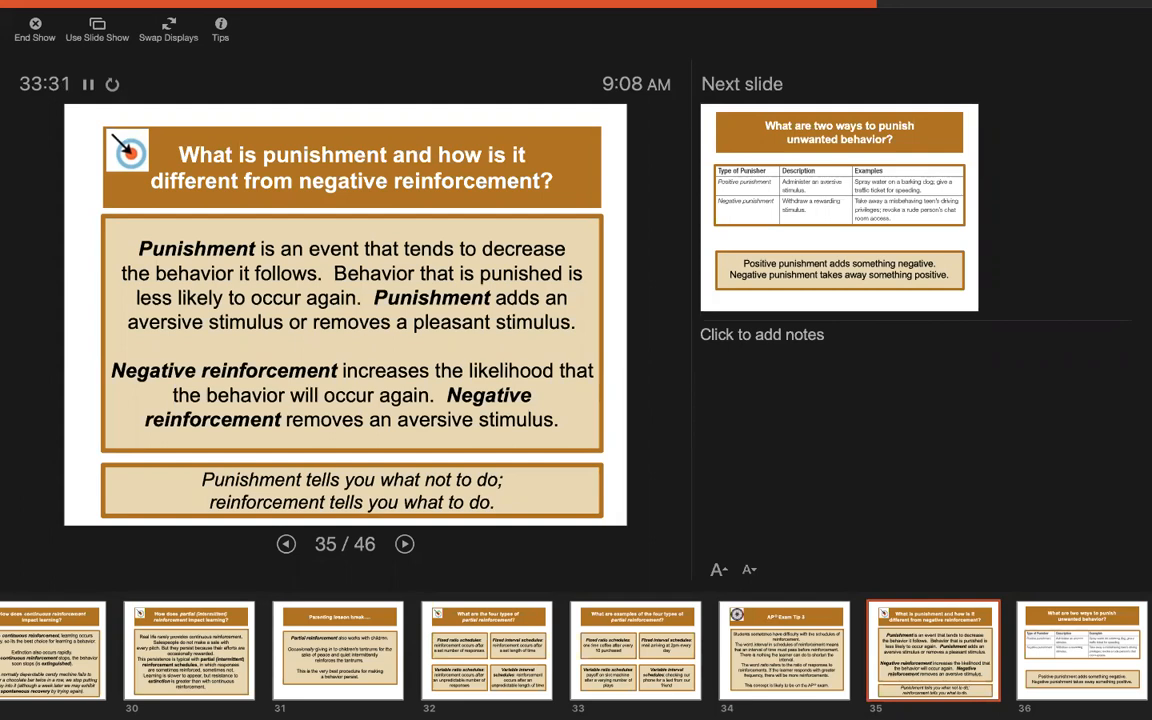
click(404, 544)
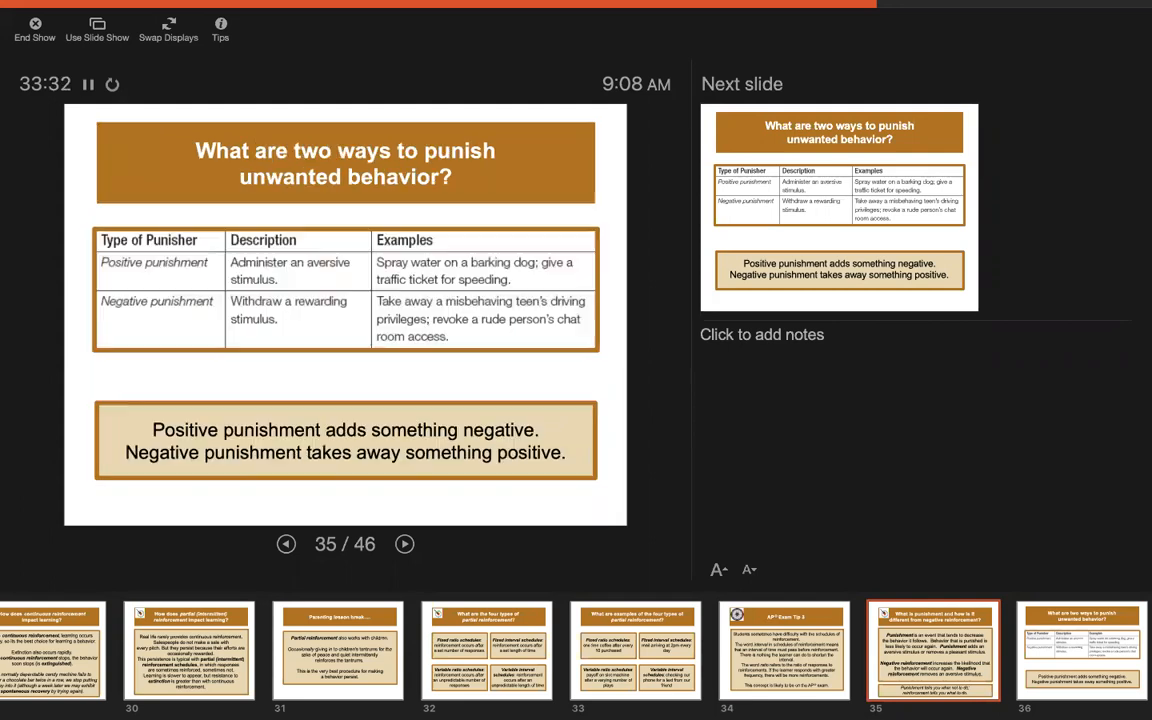
Advance past the positive-versus-negative punishment table toward physical punishment's drawbacks
click(404, 544)
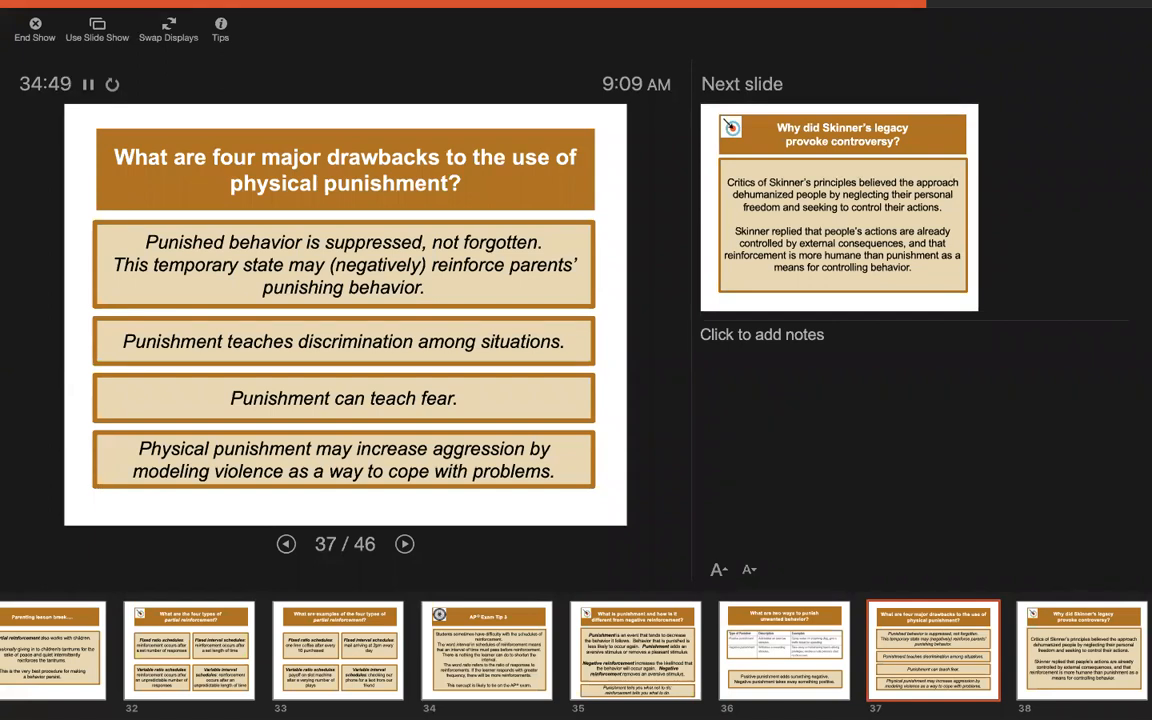
Advance to slide 38 on why Skinner's legacy provoked controversy
click(404, 544)
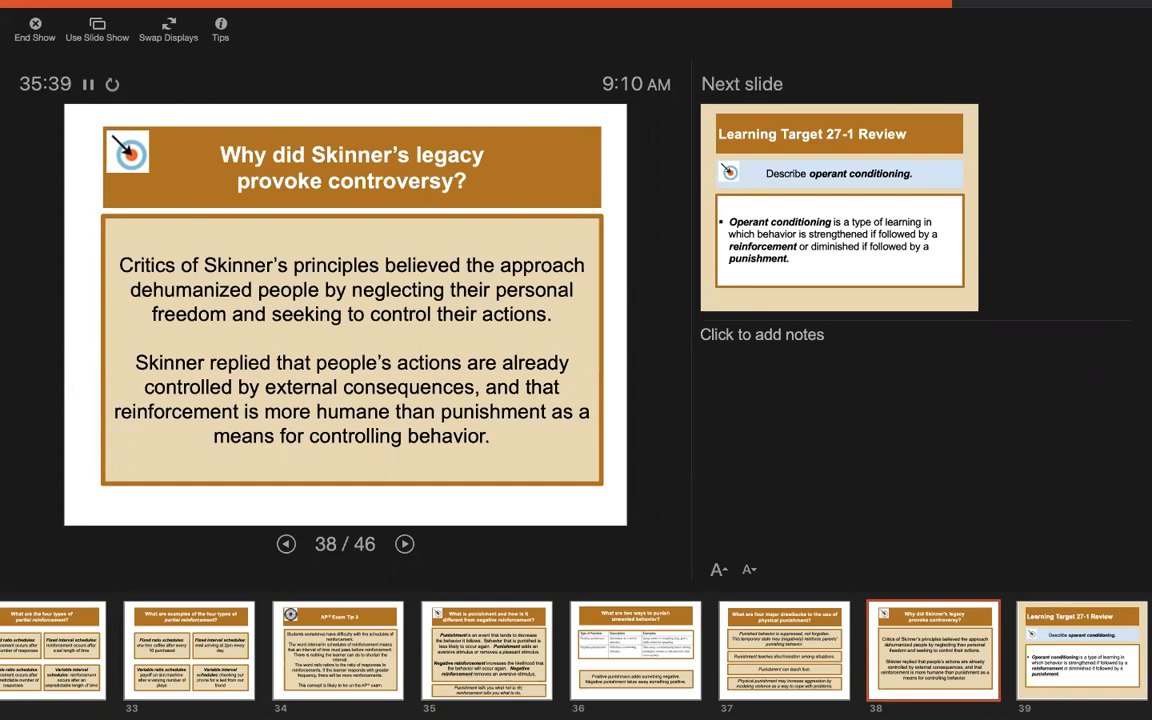
Advance past the Skinner controversy slide to slide 39, the Learning Target 27-1 review
click(404, 544)
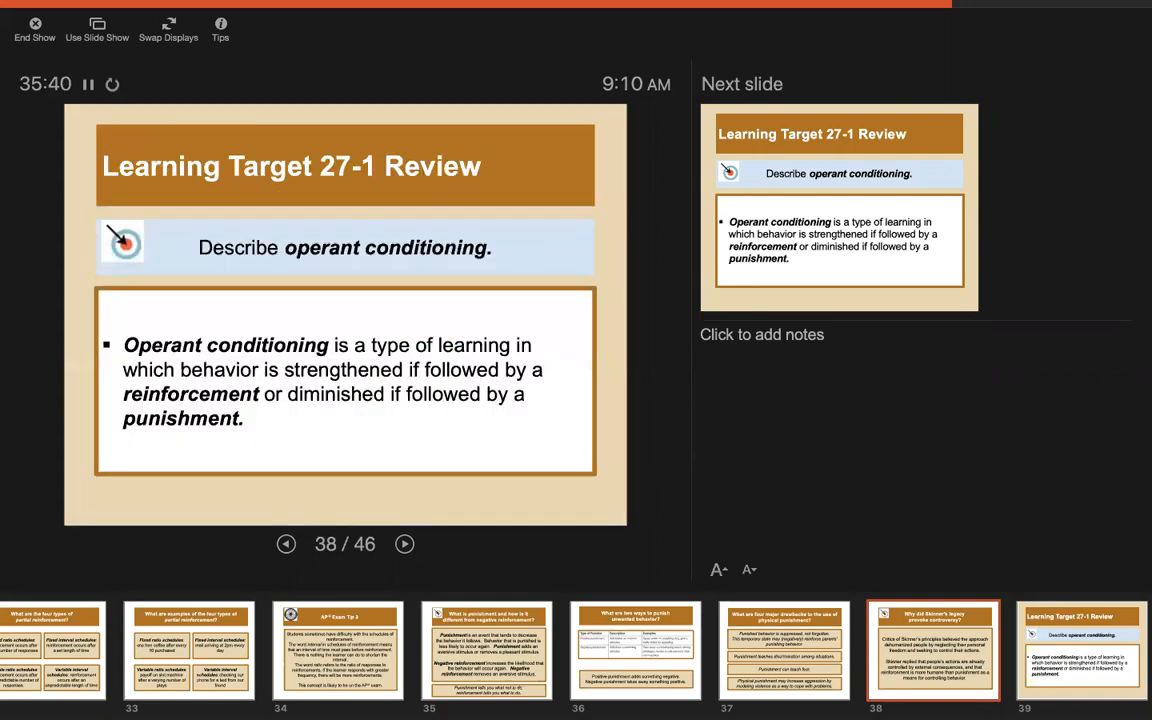
click(404, 544)
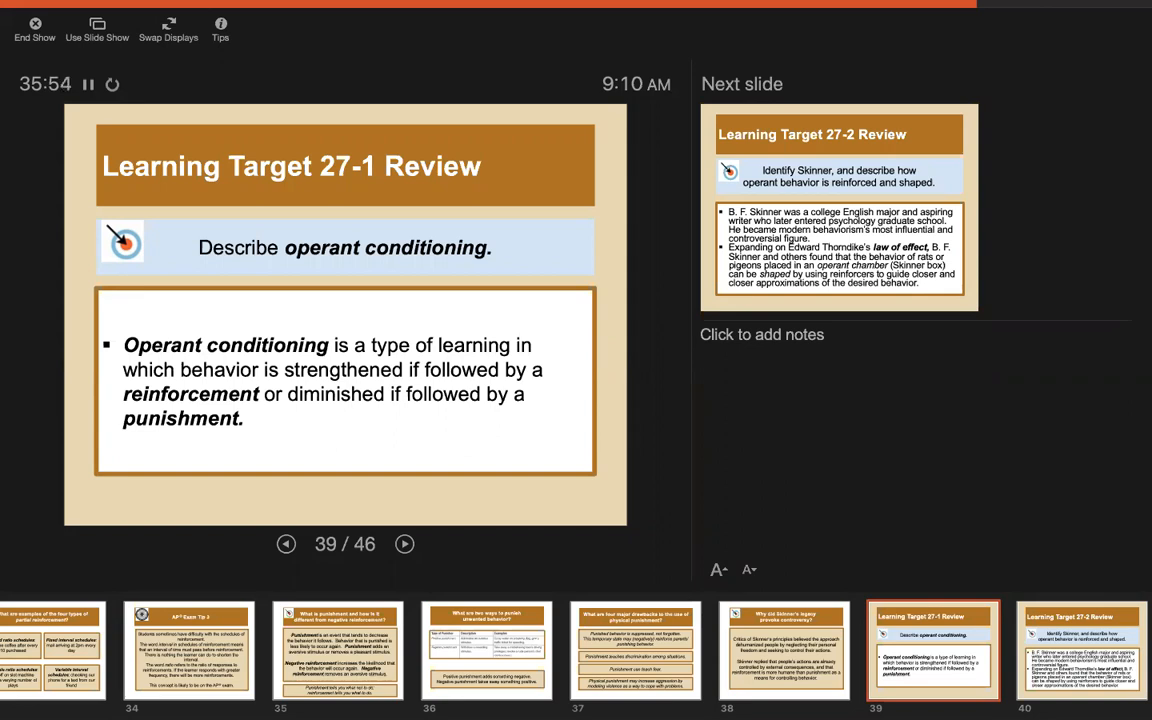
Advance through the 27-2 review to slide 41, the 27-3 review on positive versus negative reinforcement
click(404, 544)
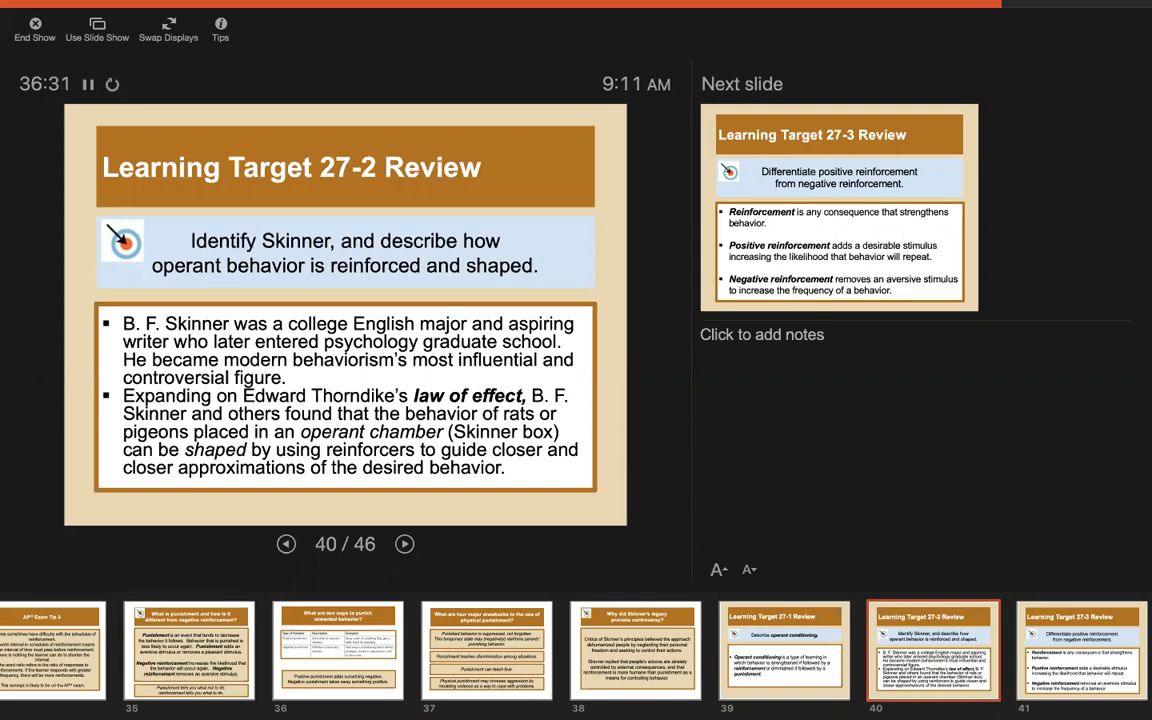
click(404, 544)
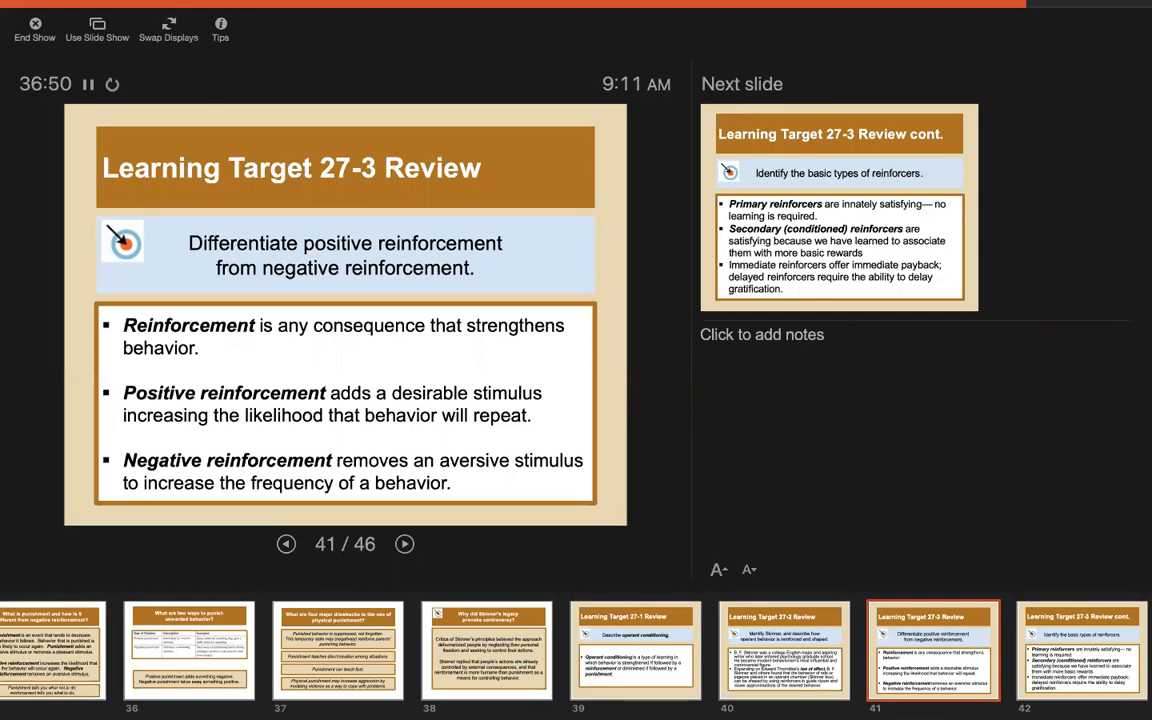
Advance through the 27-3 continuation to slide 43, the 27-4 review on reinforcement schedules
click(404, 544)
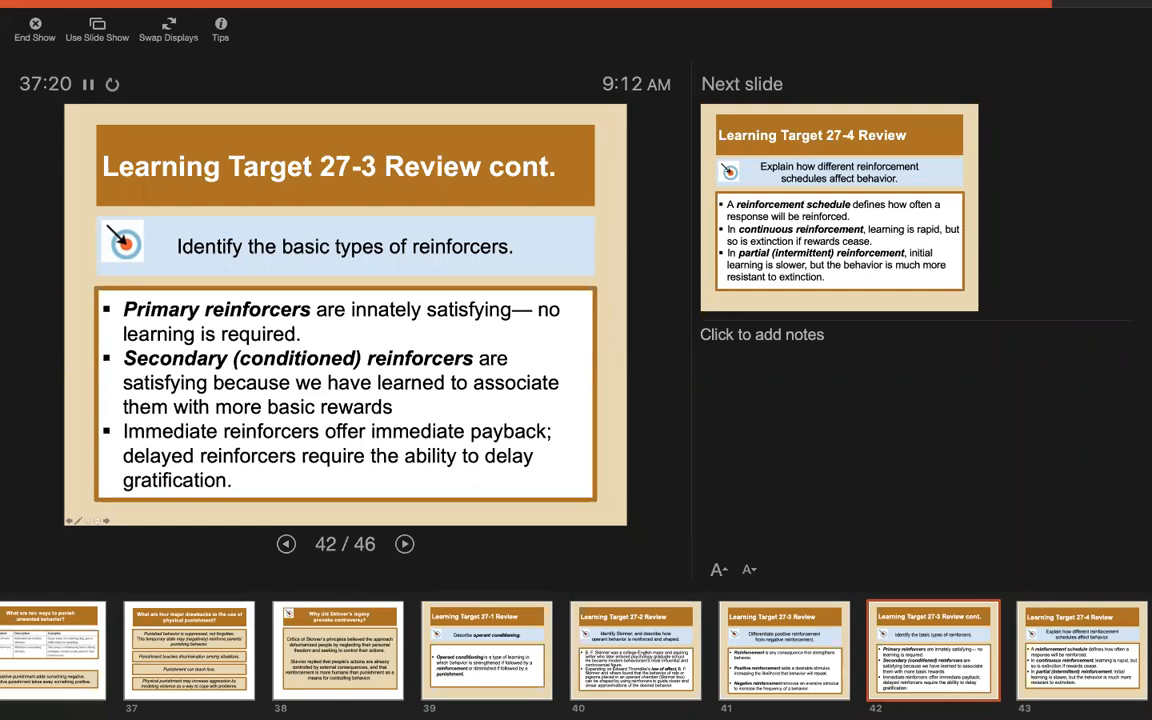
click(404, 544)
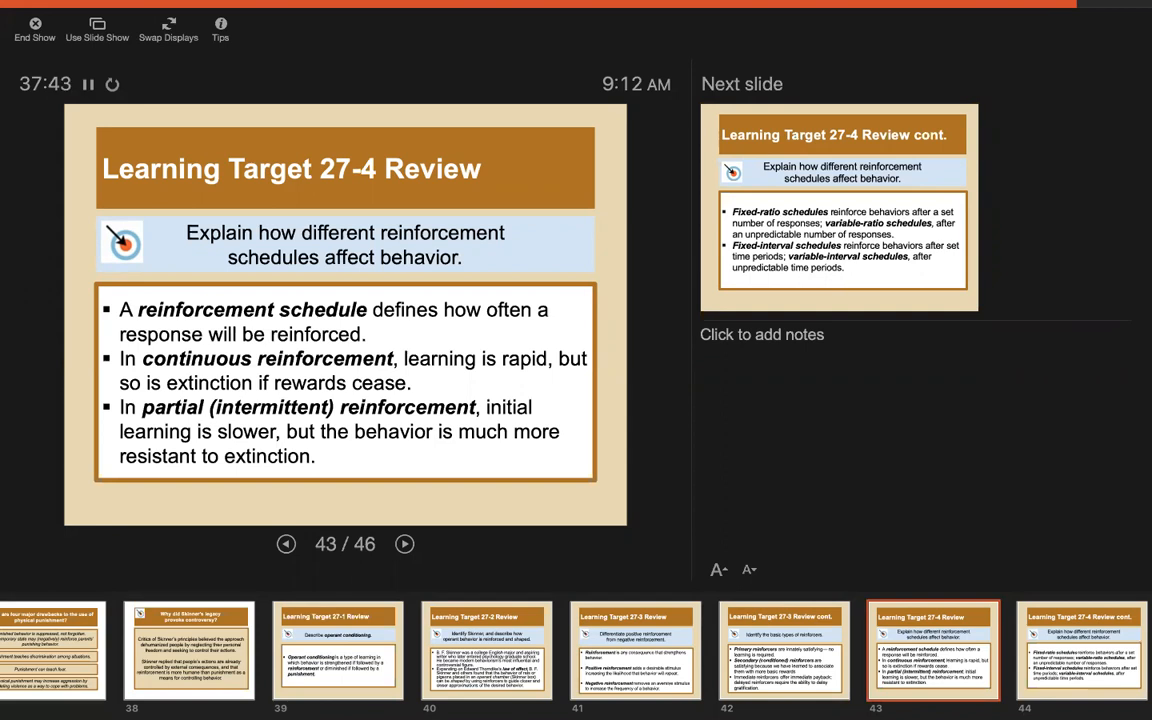
Advance through the 27-4 continuation to slide 45, the 27-5 review on punishment
click(404, 544)
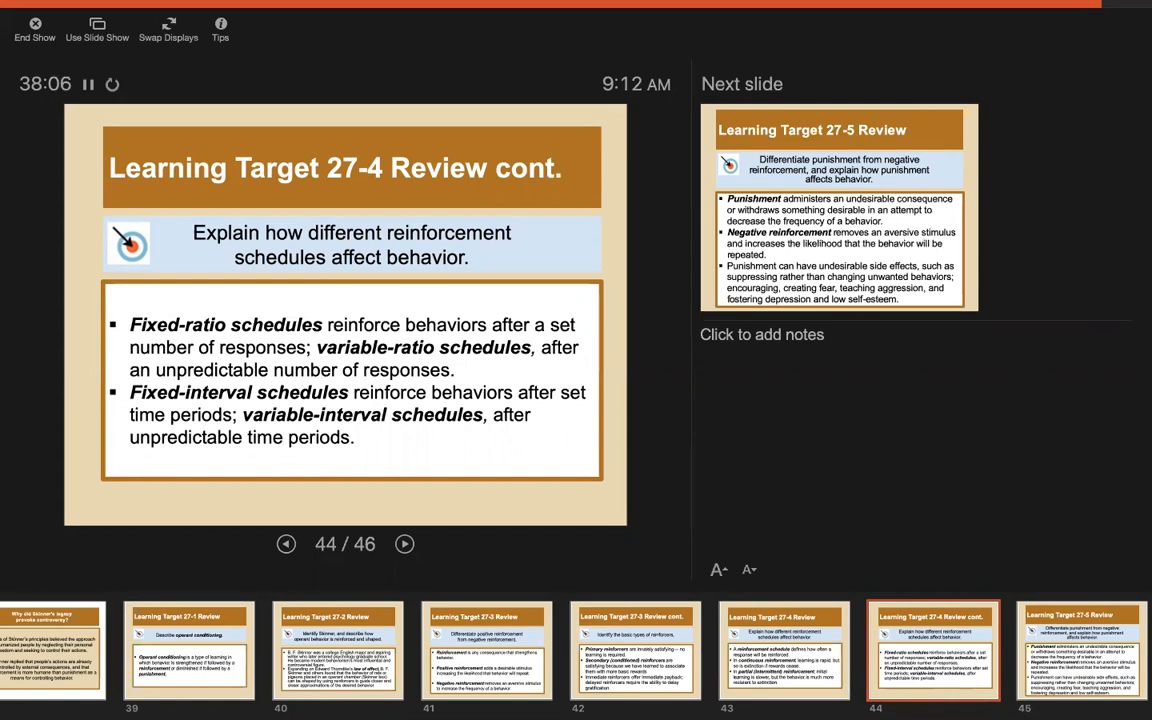
click(404, 544)
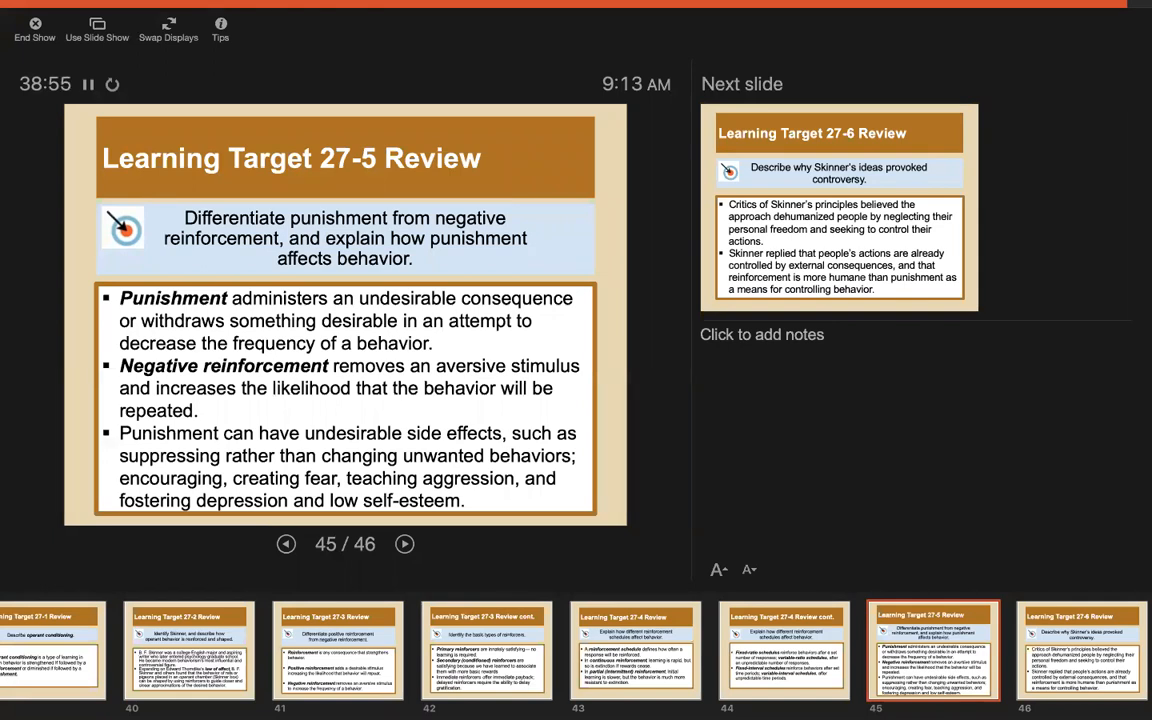
Advance to slide 46 of 46, the 27-6 review on the controversy over Skinner's ideas
click(408, 544)
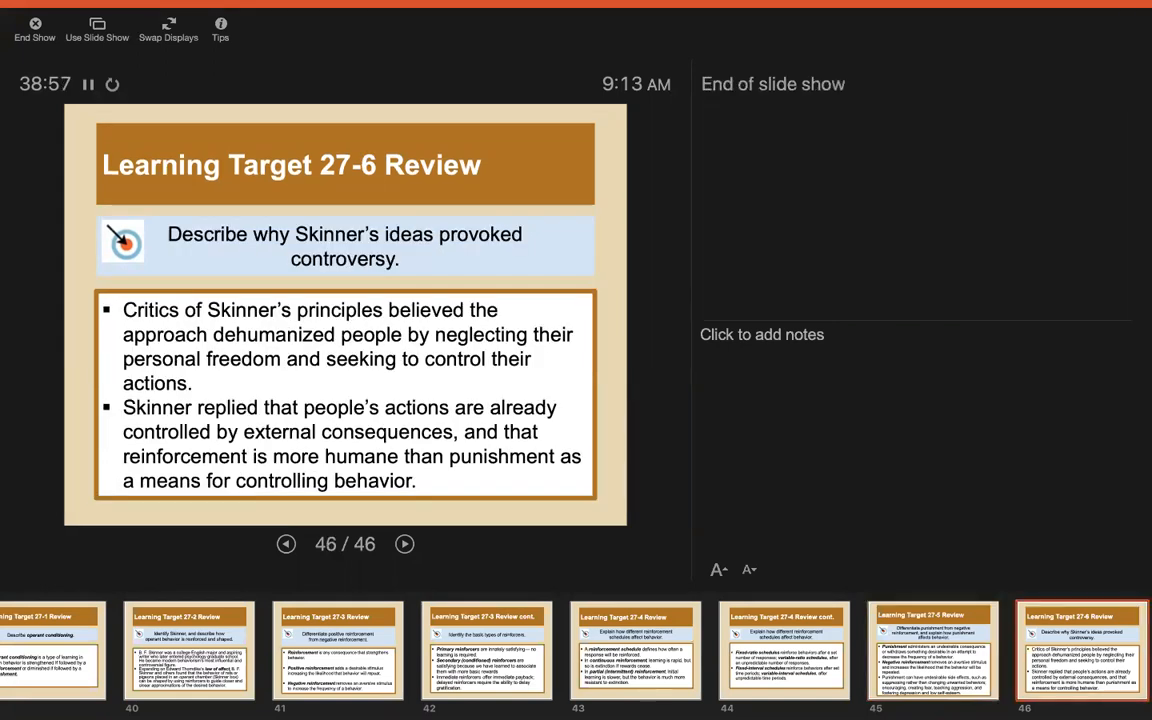